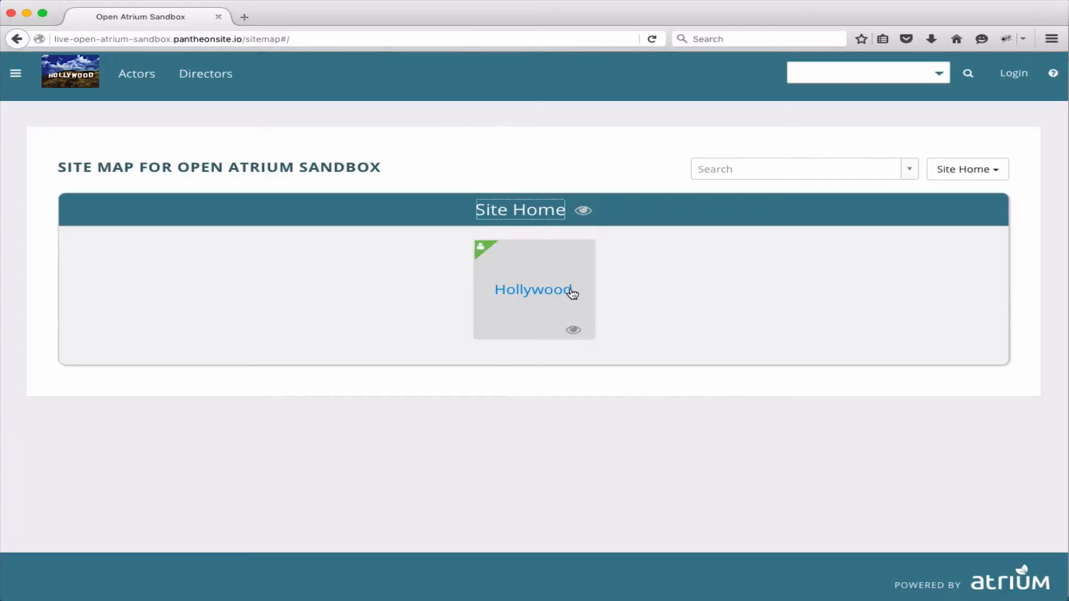
Drill into the Hollywood tile on the site map to reveal Discussions and Oscar Events.
left_click(534, 289)
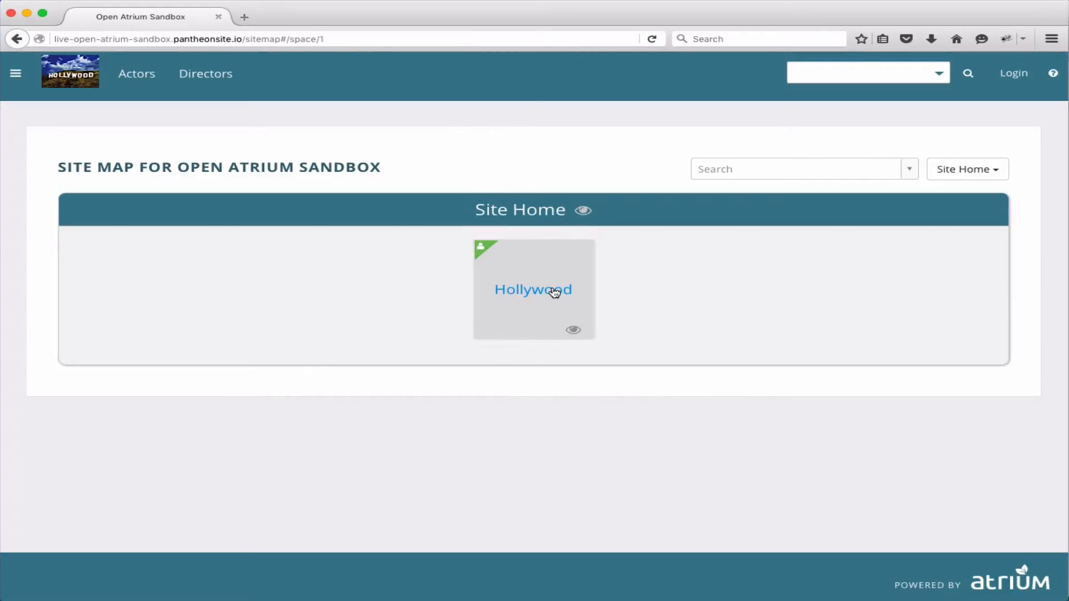
left_click(533, 289)
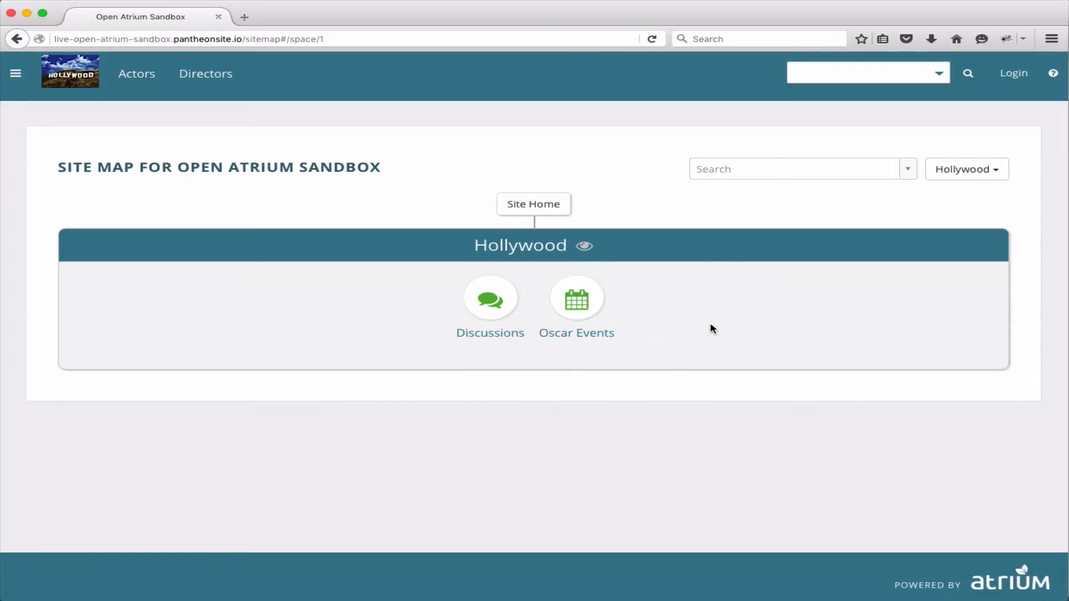
mouse_move(619, 158)
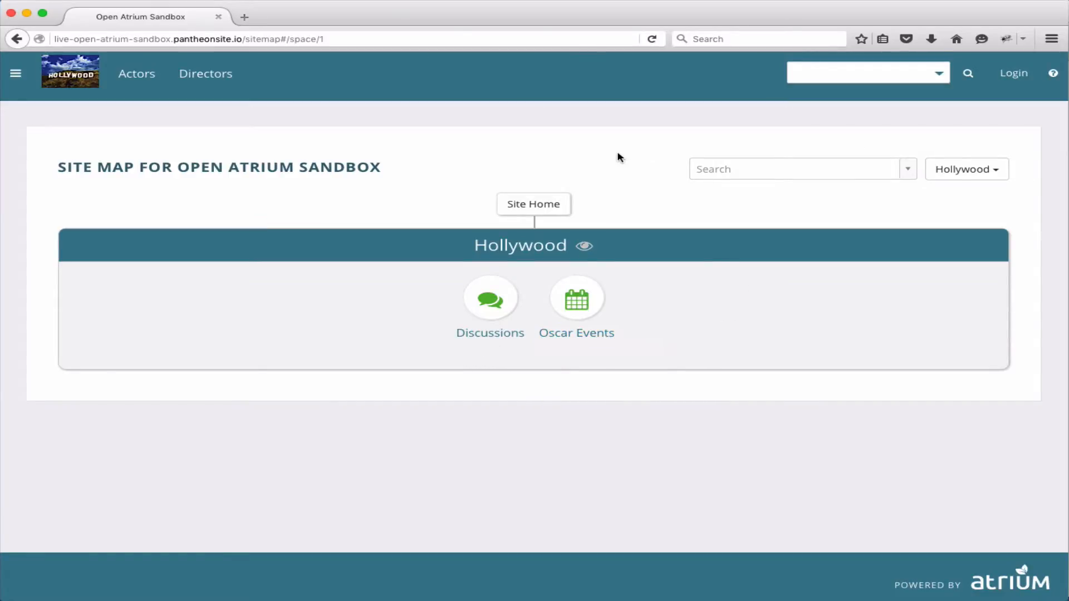
View the Actors group page, then the Directors group page with its five members.
left_click(137, 74)
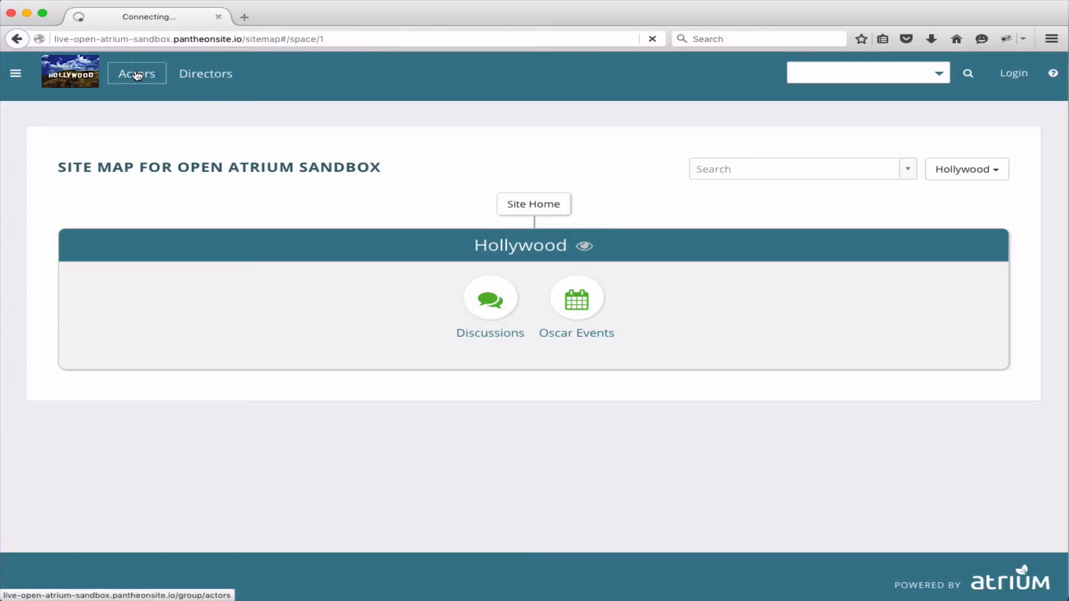
left_click(136, 73)
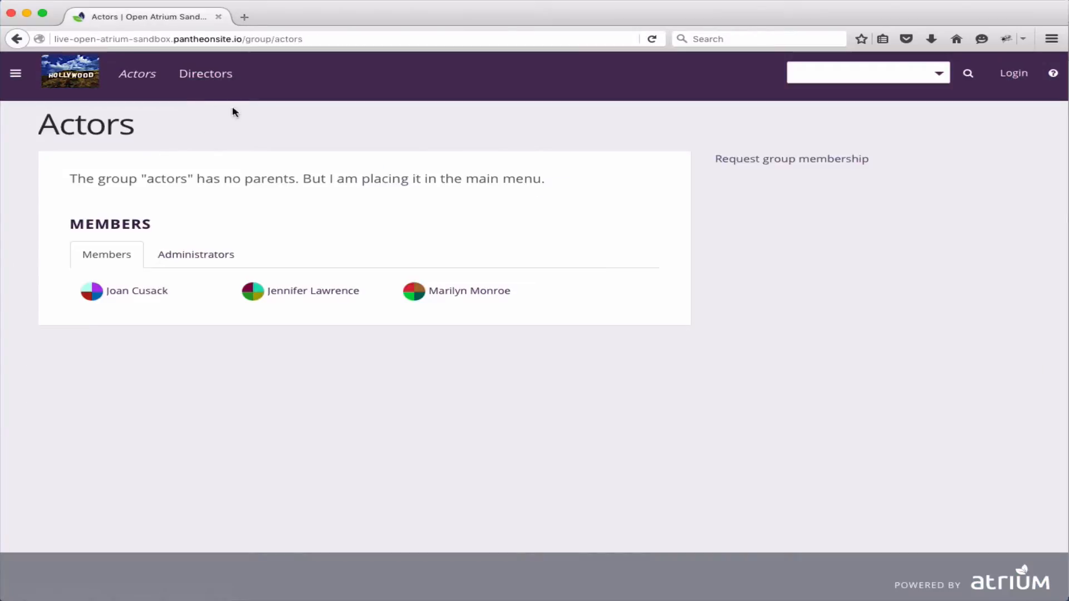
mouse_move(264, 152)
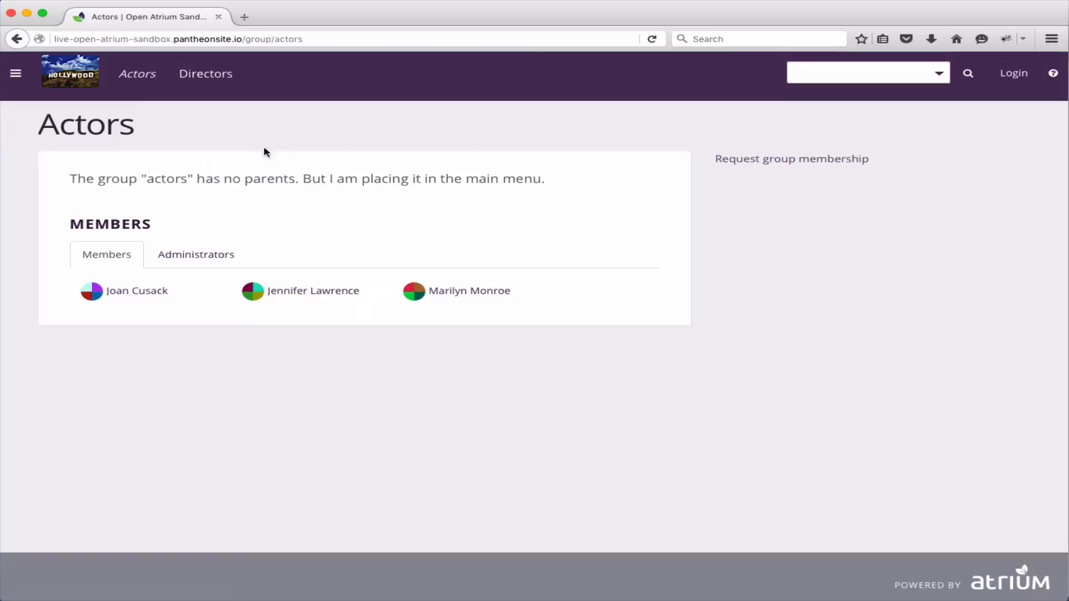
left_click(196, 254)
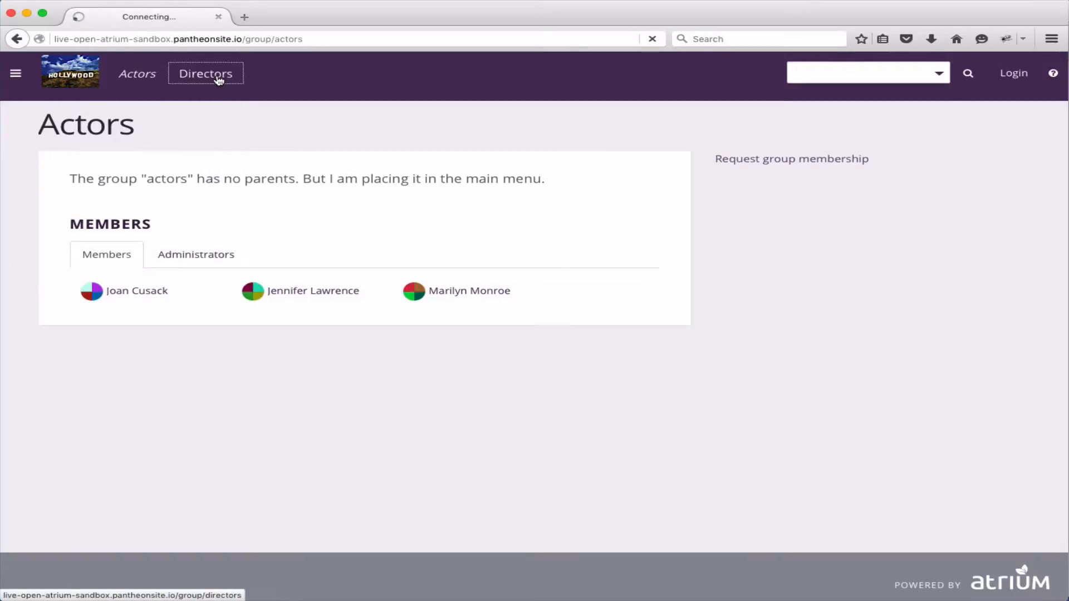
left_click(206, 74)
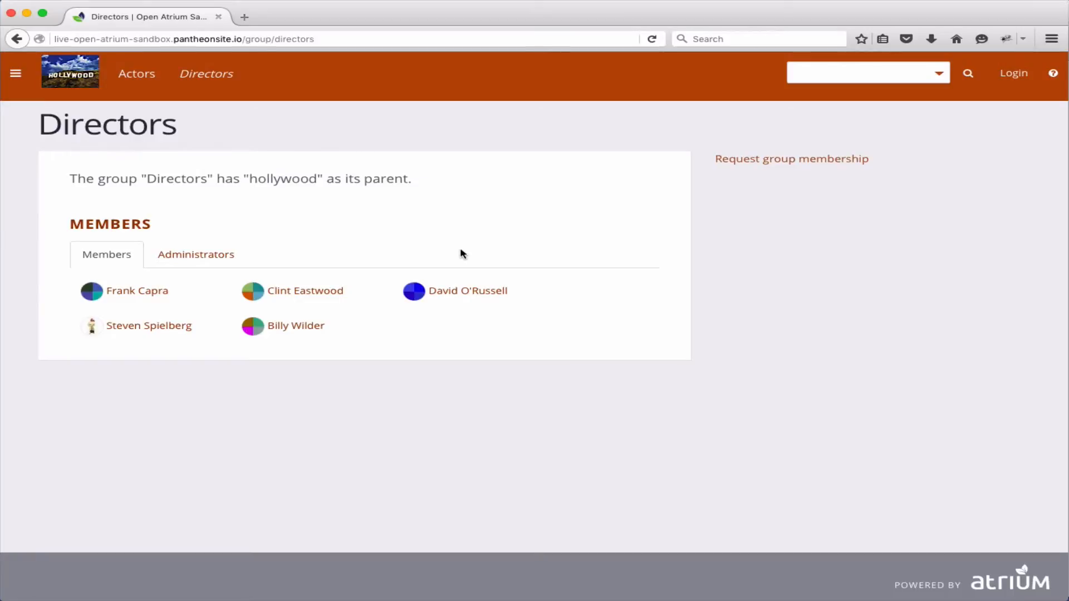
mouse_move(467, 236)
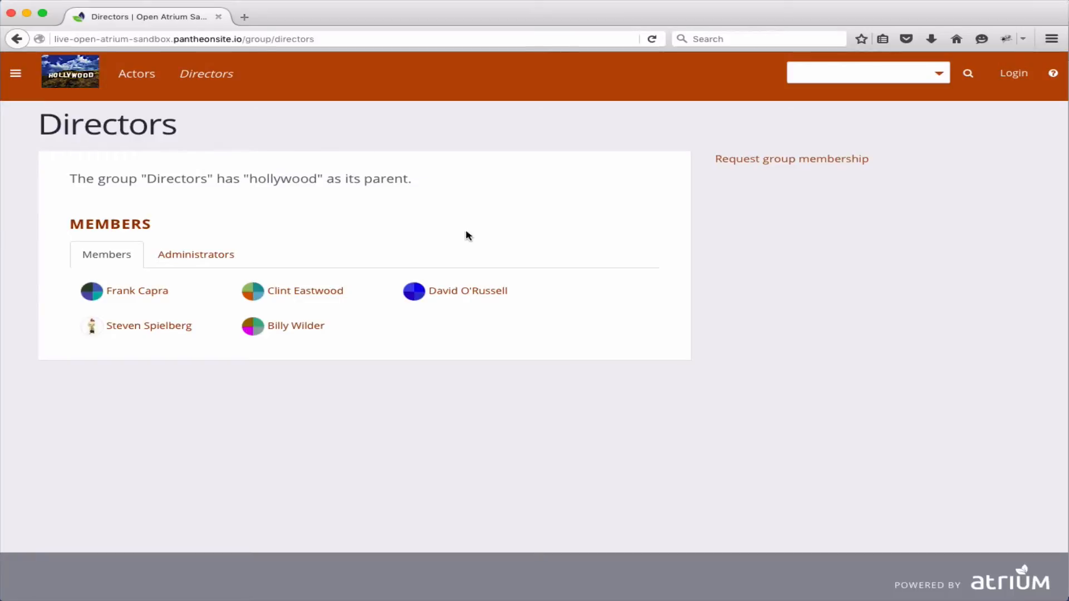
mouse_move(486, 156)
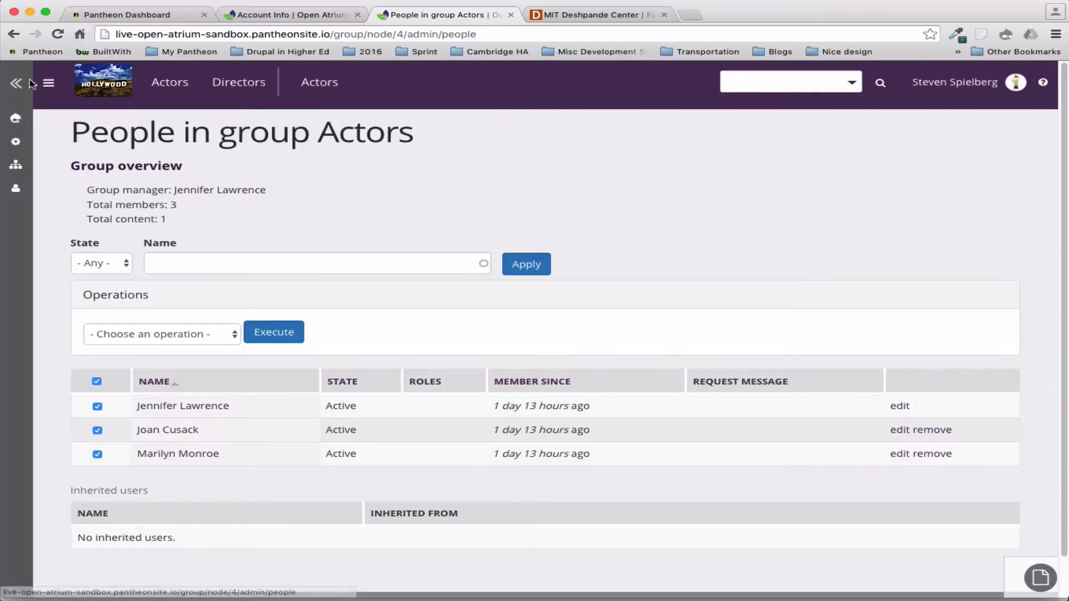
Return to the Hollywood space home and head for its Image Gallery section.
left_click(15, 83)
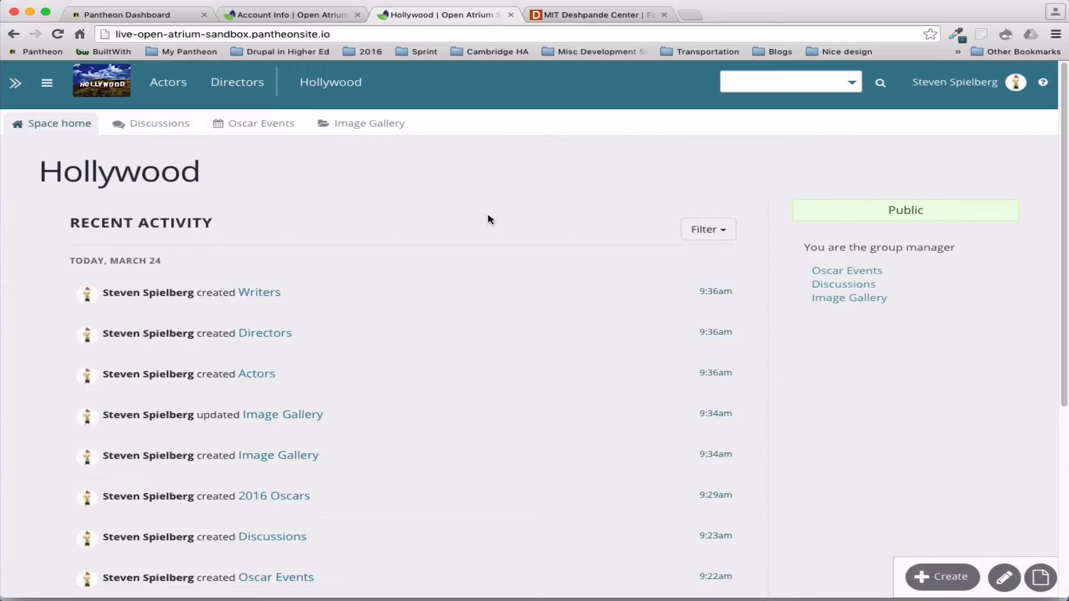
mouse_move(369, 124)
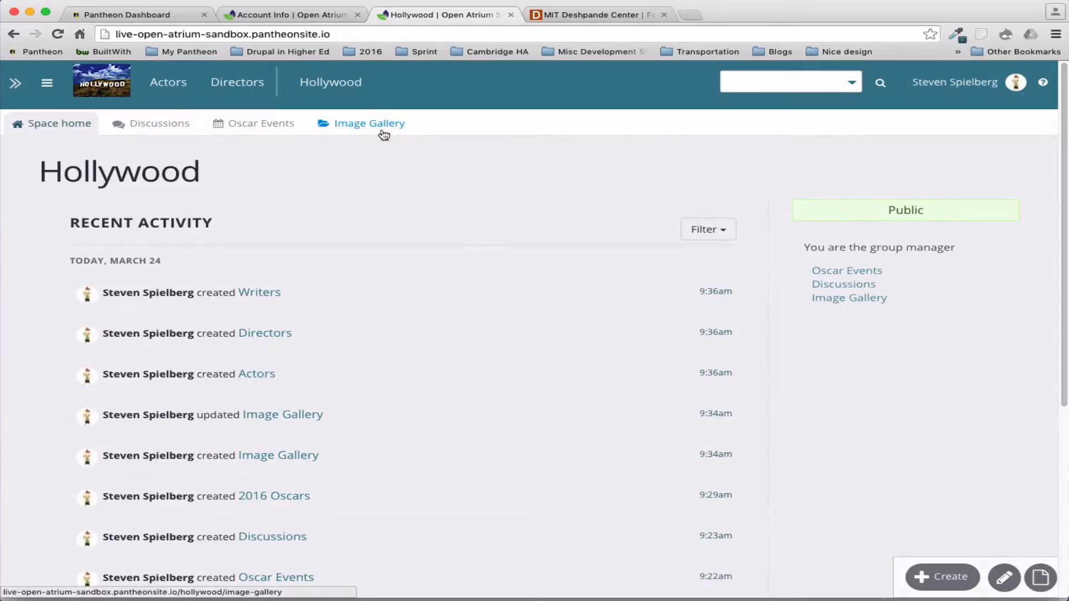
left_click(369, 124)
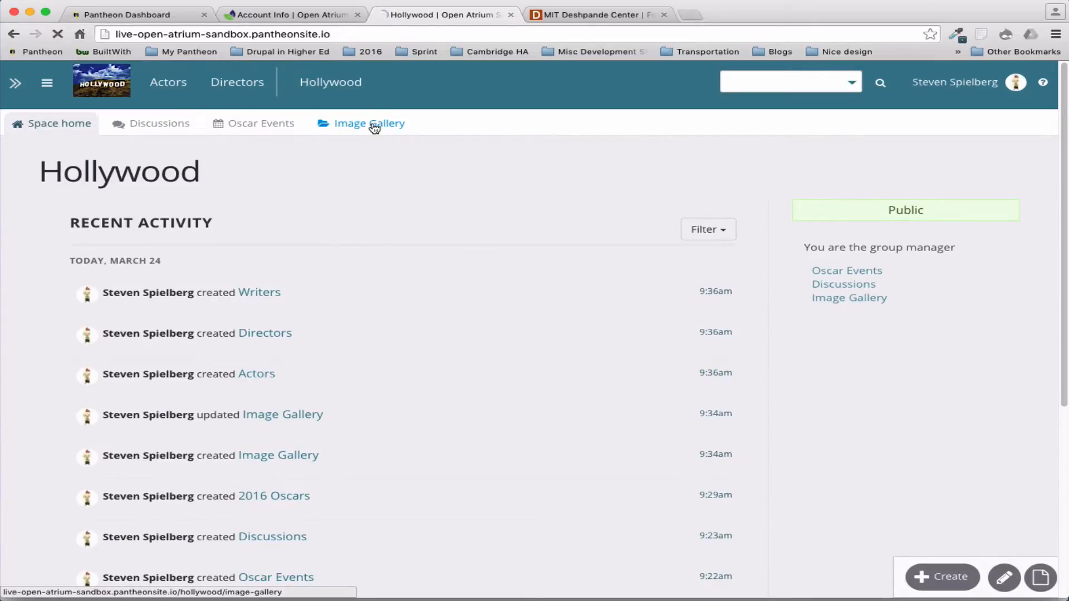
Load Hollywood's Image Gallery with Actors, Directors and Writers folders, private to Actors.
left_click(368, 123)
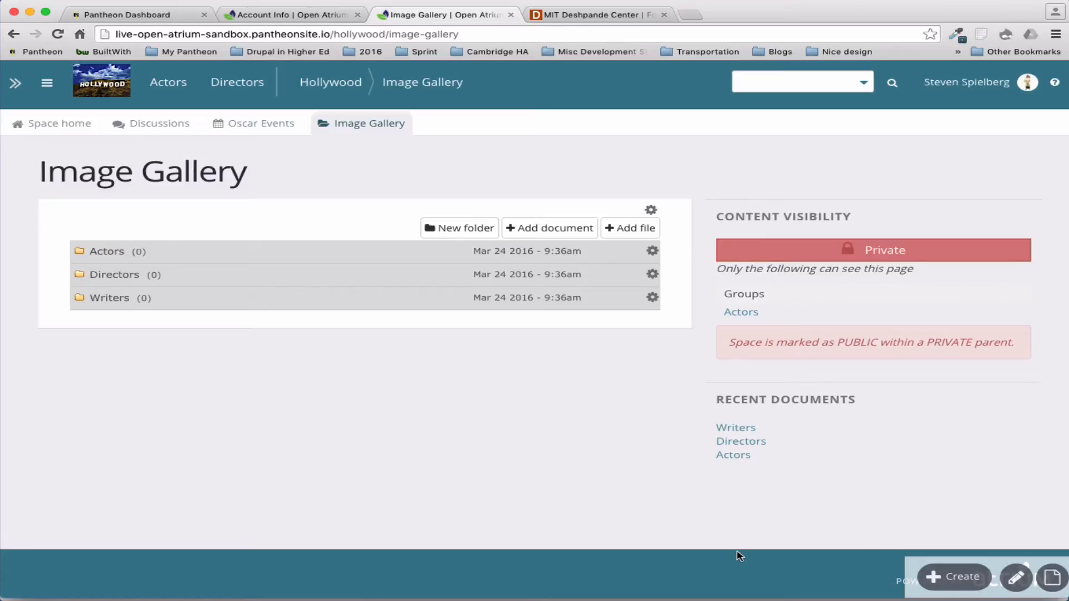
mouse_move(588, 437)
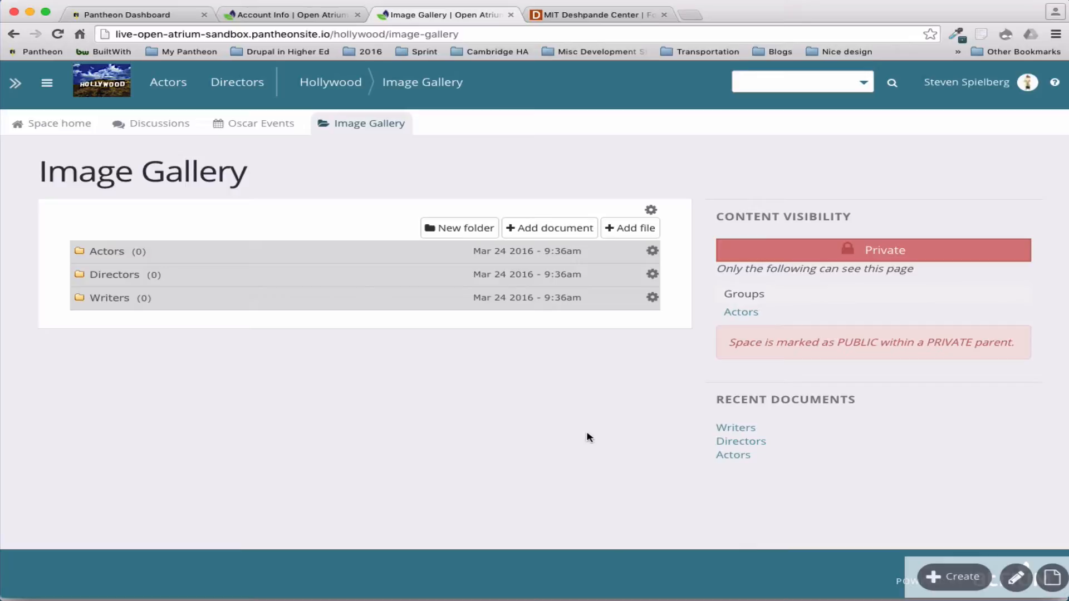
mouse_move(601, 435)
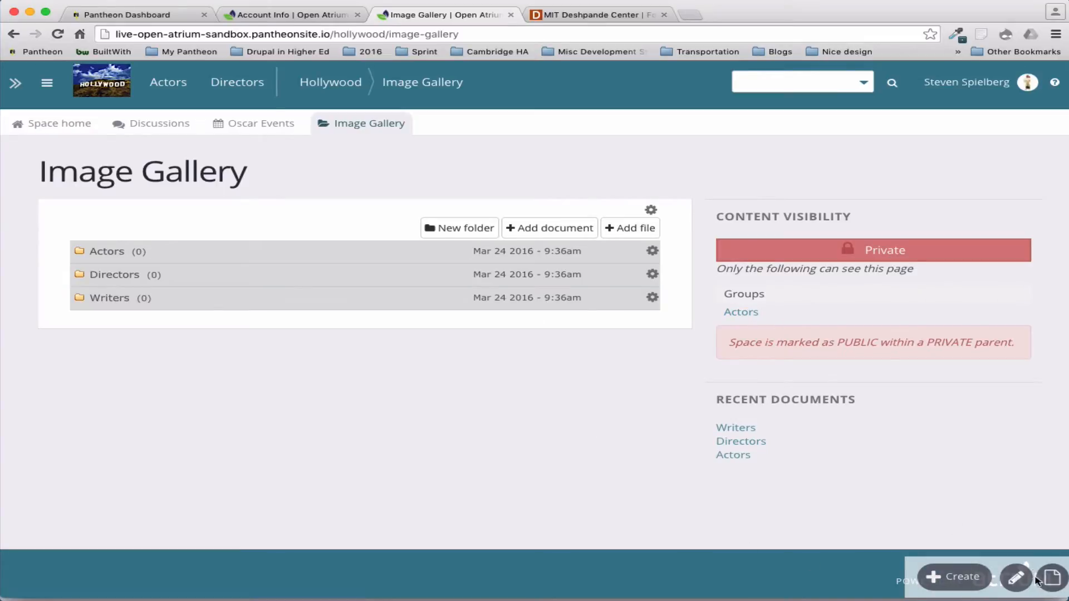
Add Directors to the Image Gallery's Section Visibility Groups alongside Actors and save.
left_click(1016, 577)
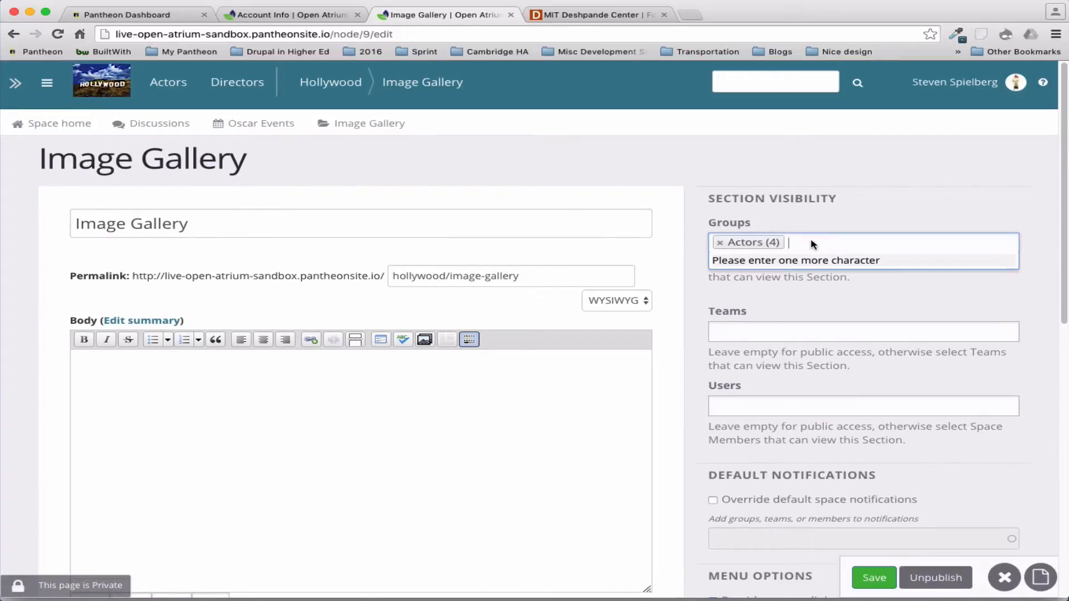
type("d")
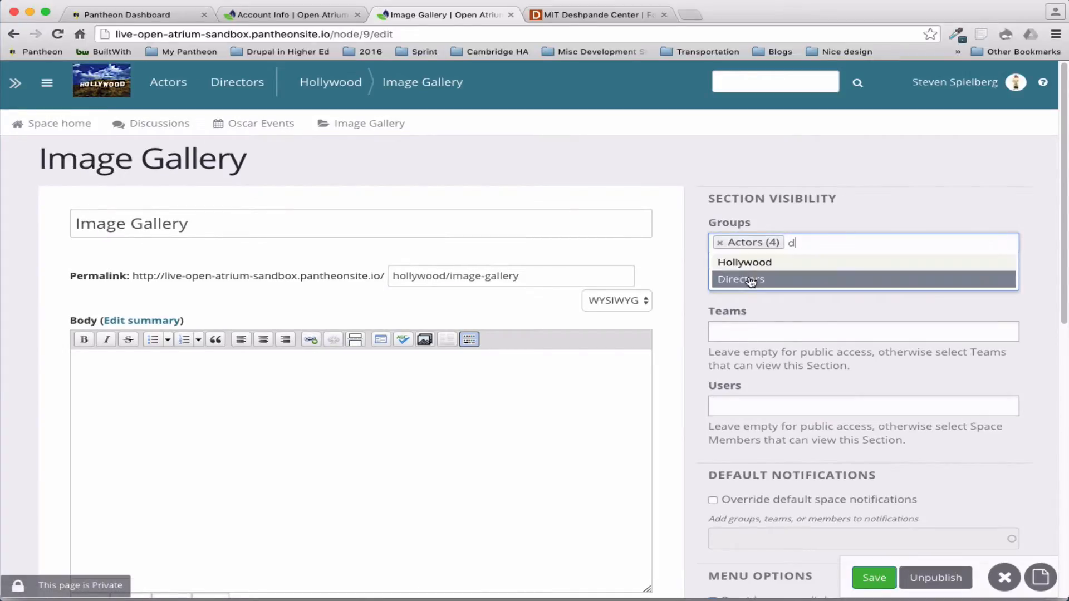
left_click(740, 279)
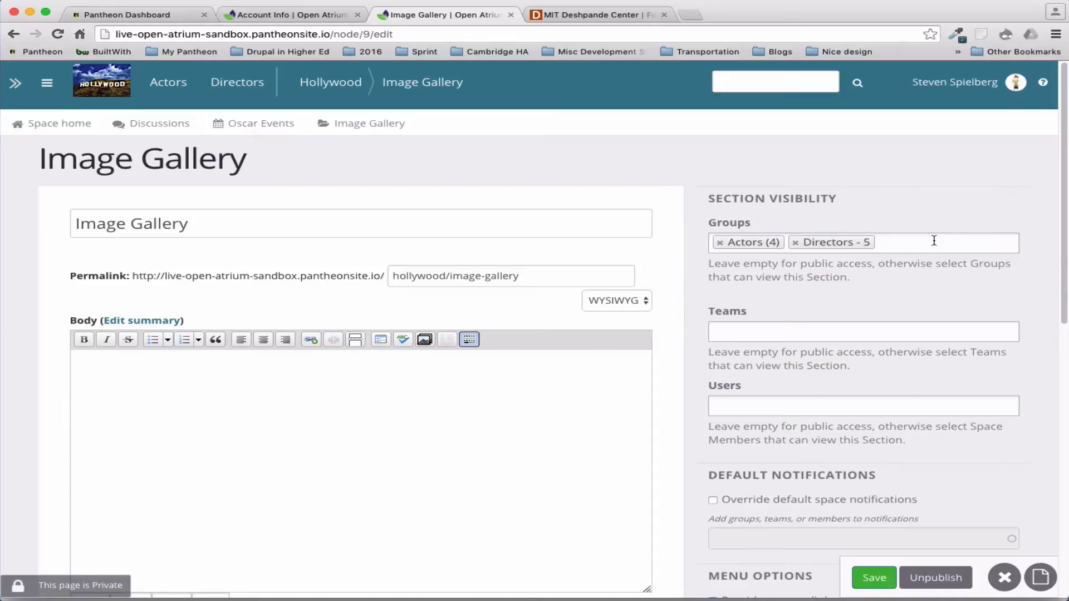
left_click(934, 242)
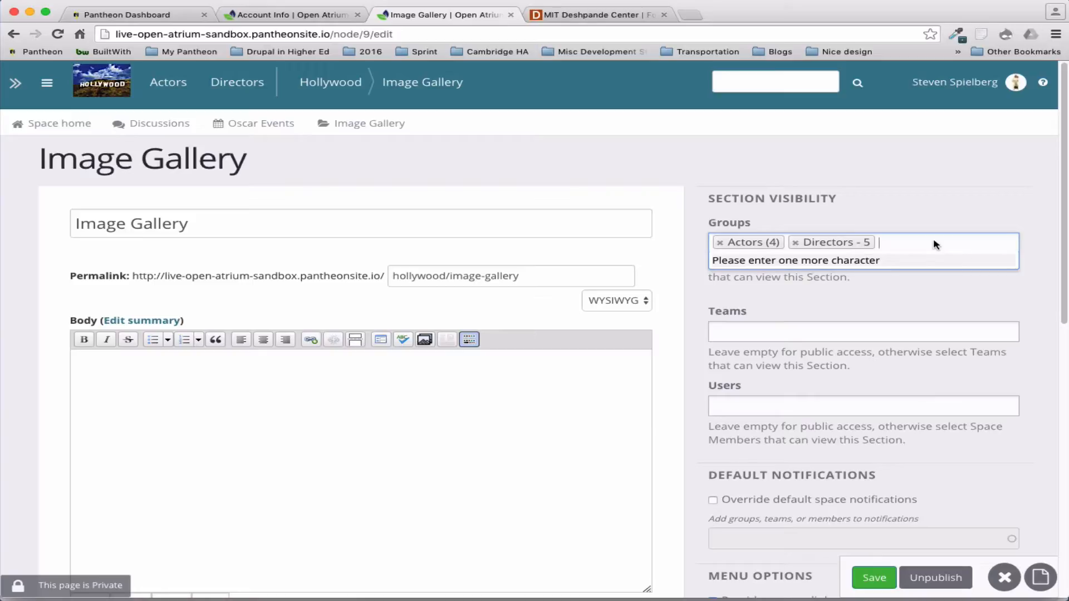
type("h")
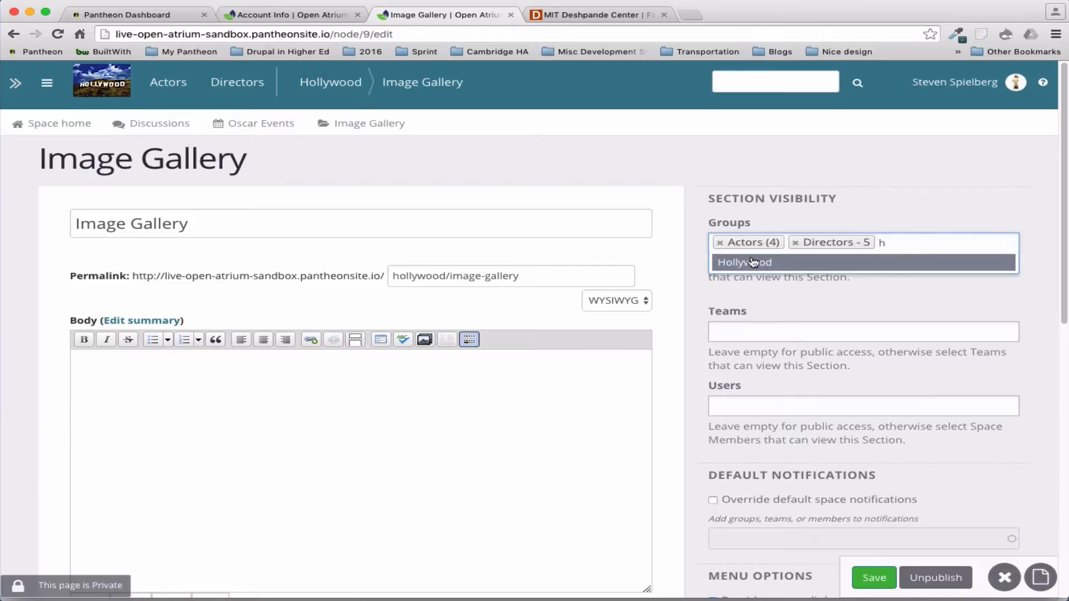
mouse_move(932, 244)
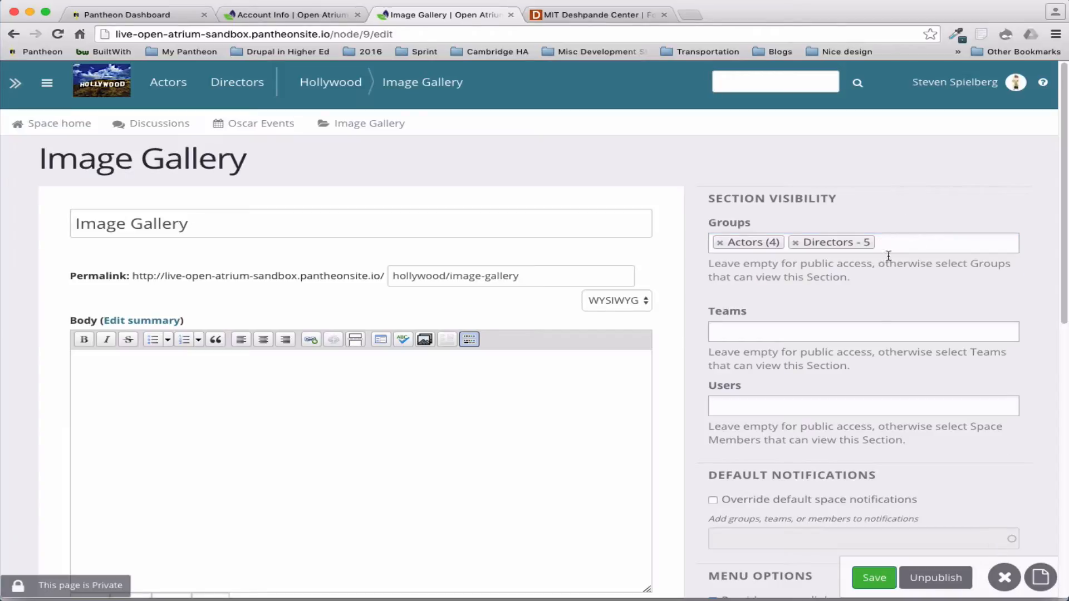
mouse_move(846, 382)
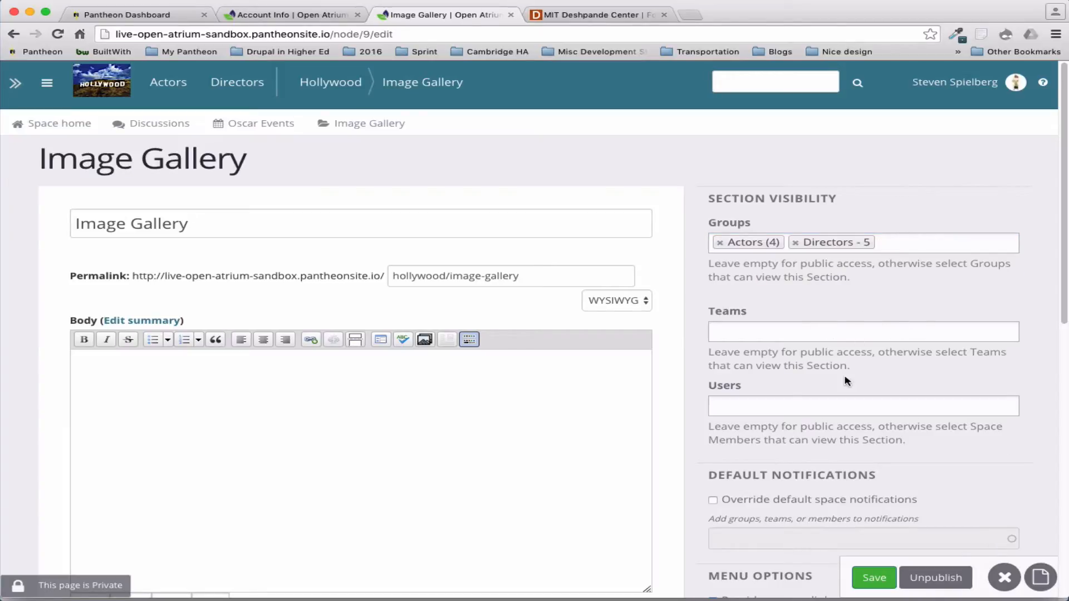
left_click(862, 406)
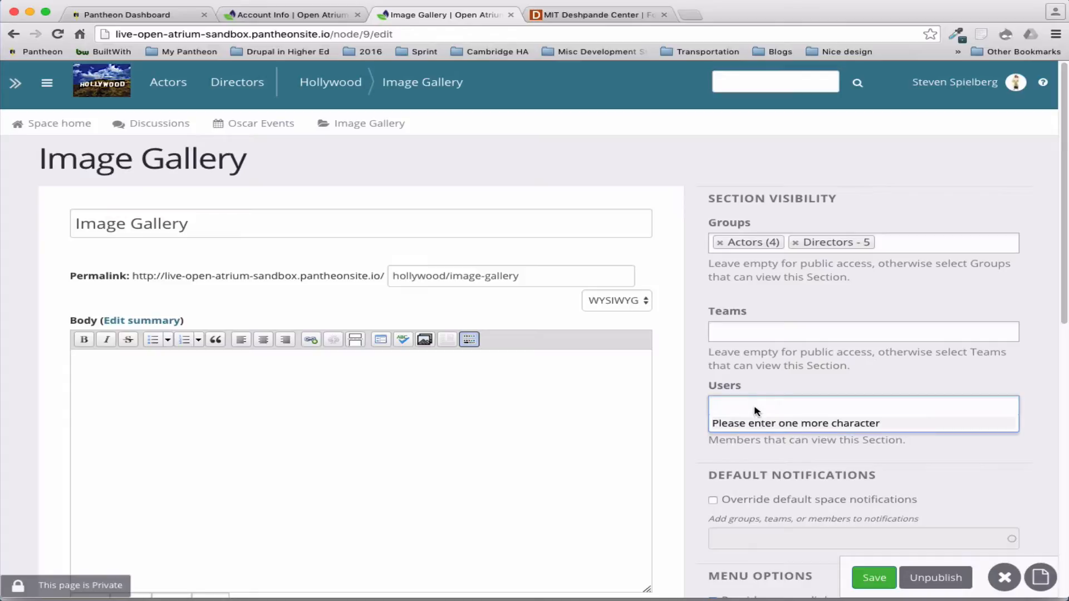
type("a")
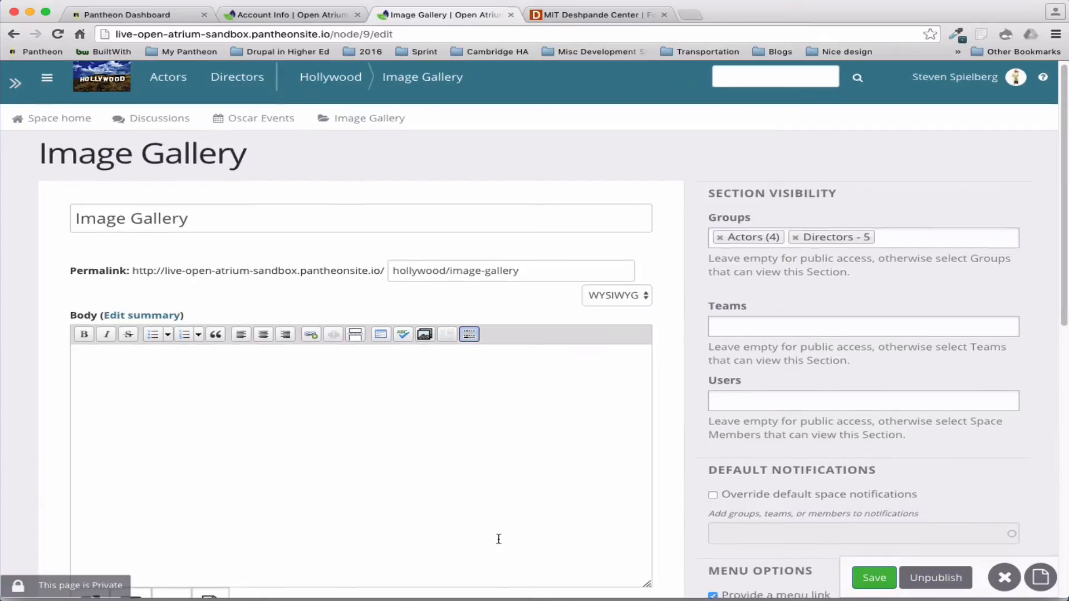
scroll("down", 3)
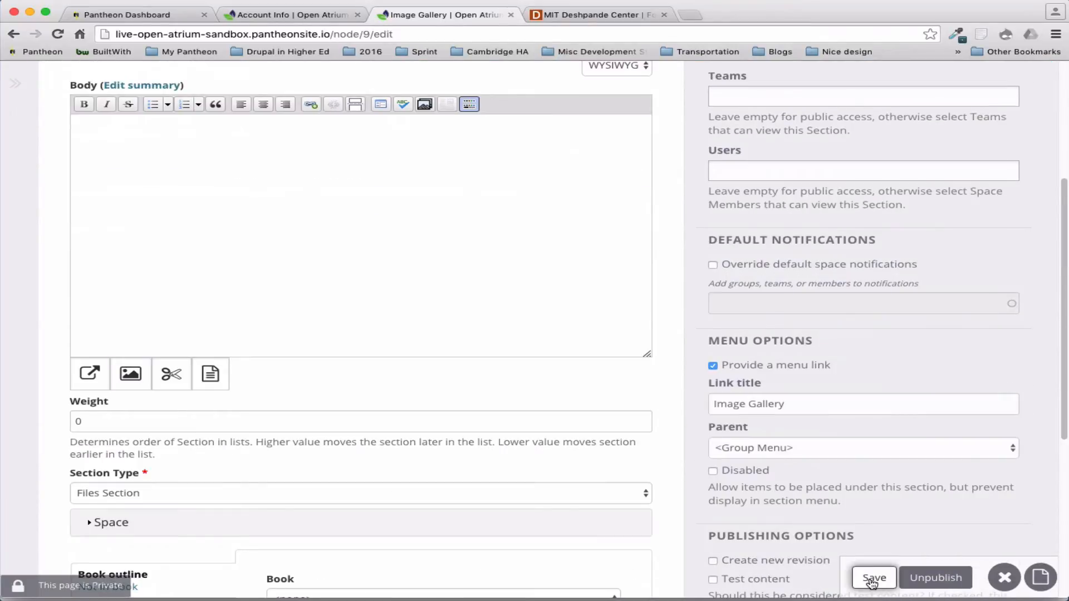
left_click(874, 577)
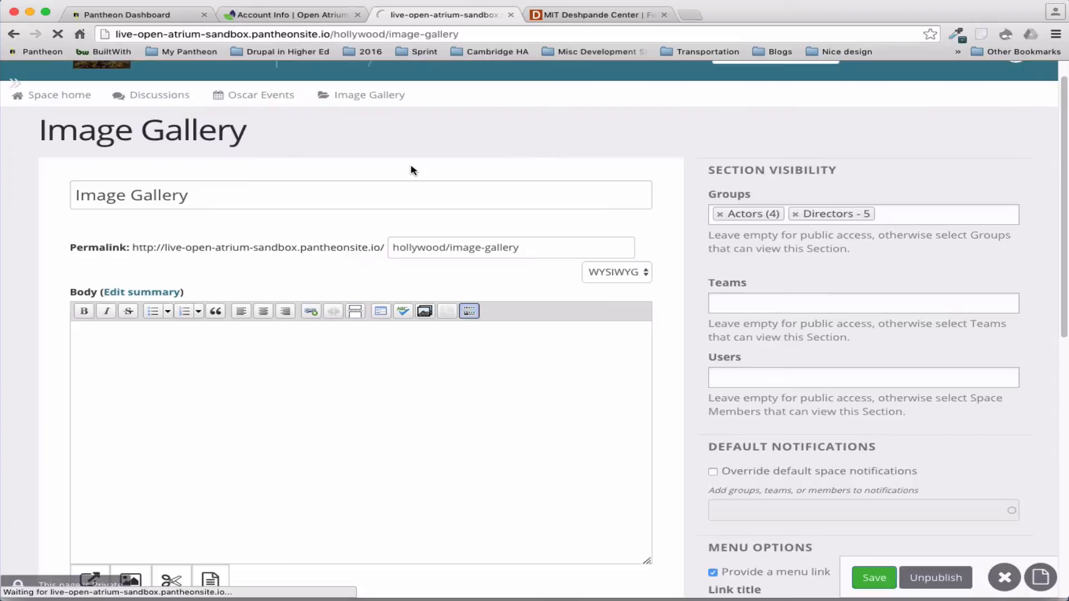
left_click(874, 577)
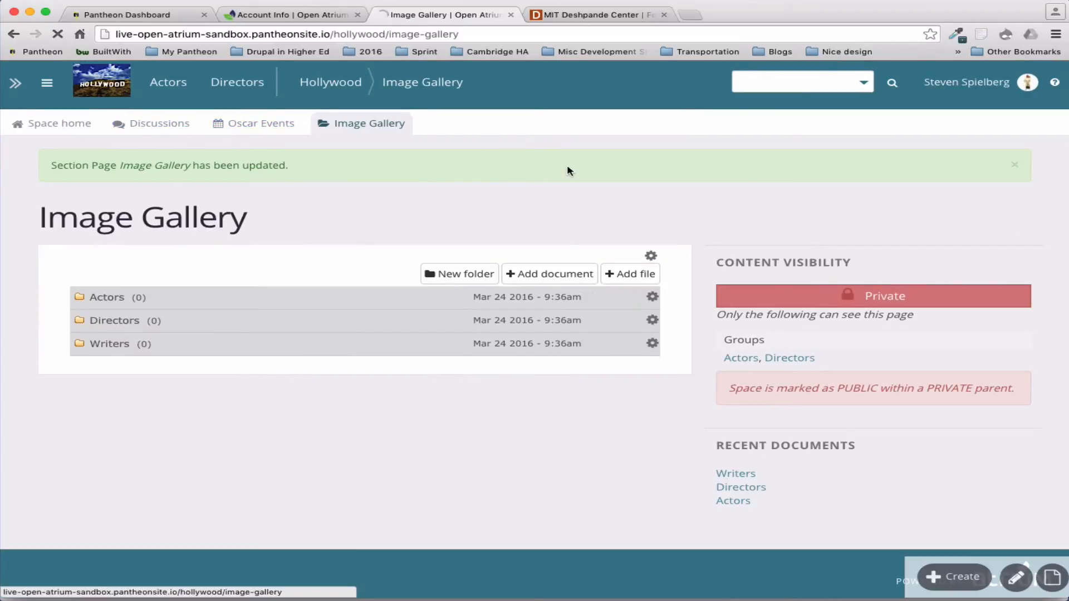
Open the Oscar Events calendar with the 2016 Oscars entry and start a new event.
left_click(260, 124)
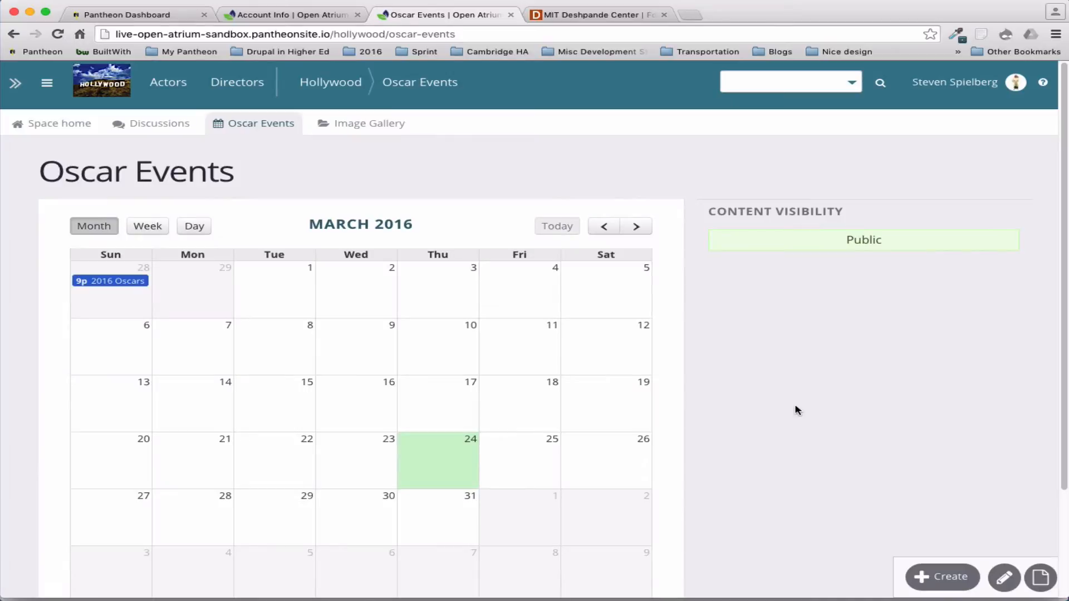
mouse_move(771, 353)
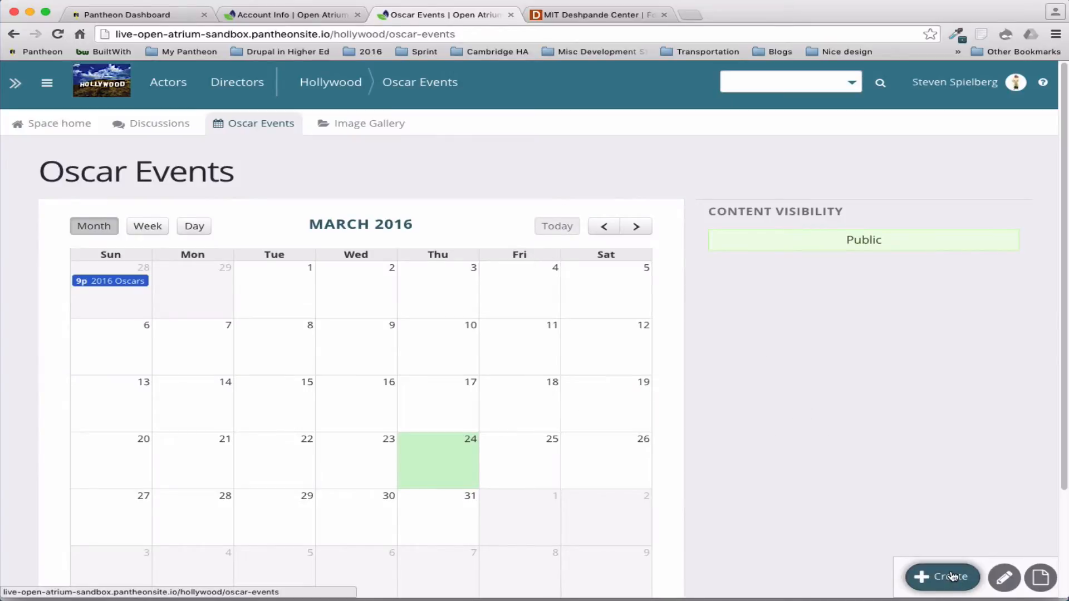
left_click(943, 577)
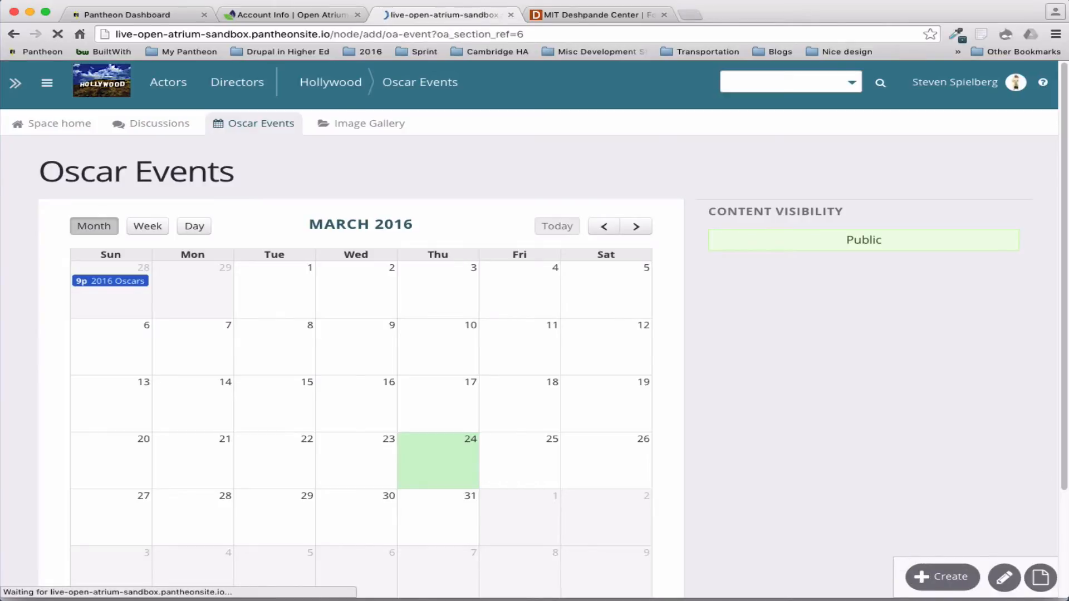
Add the Actors group and a user to event notifications, then visit the Actors group.
left_click(438, 459)
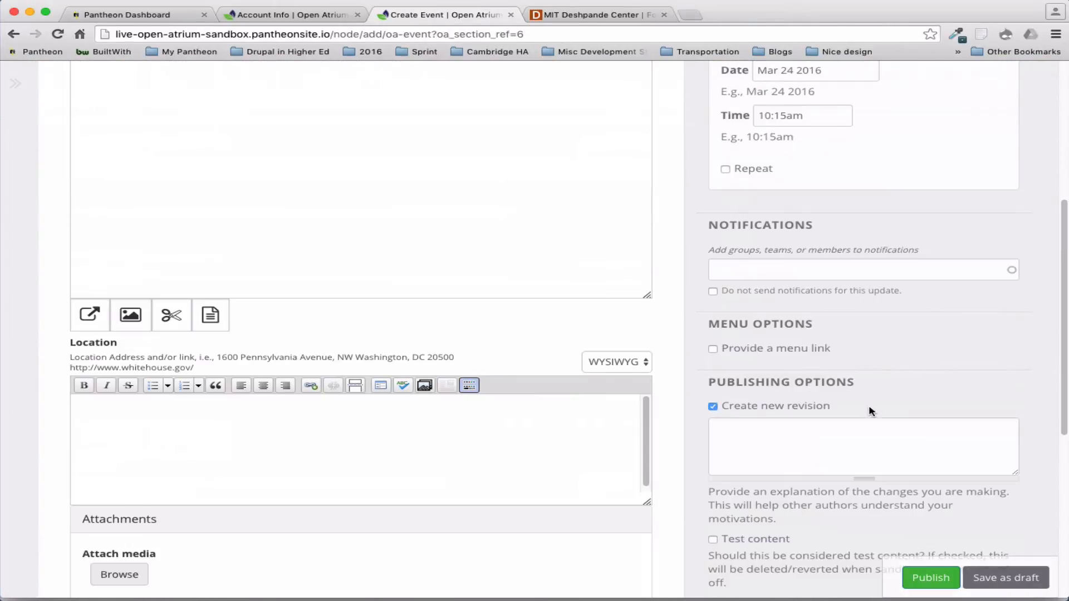
type("a")
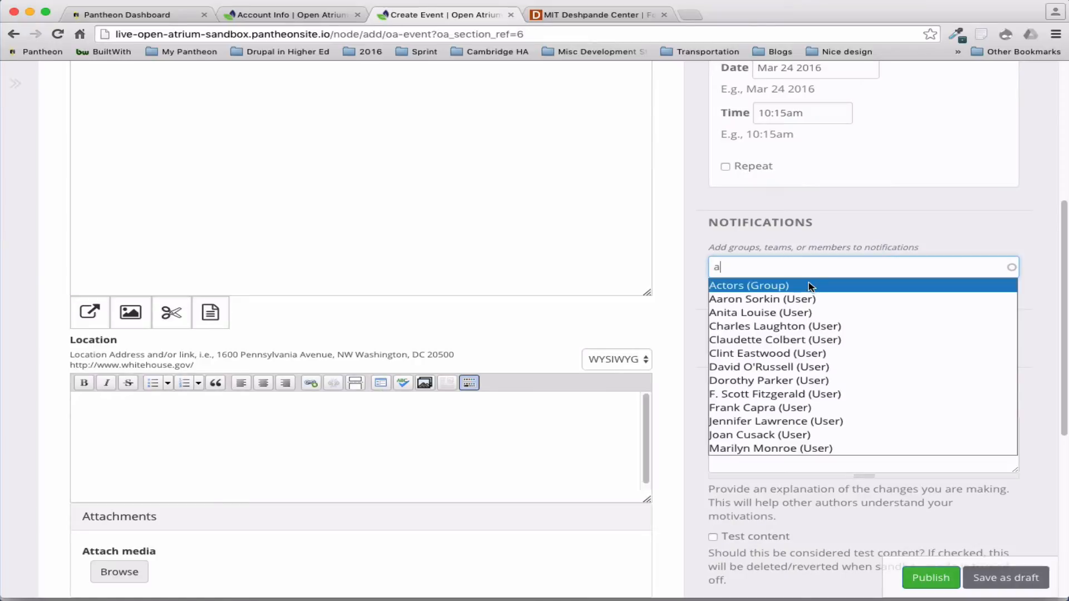
left_click(748, 286)
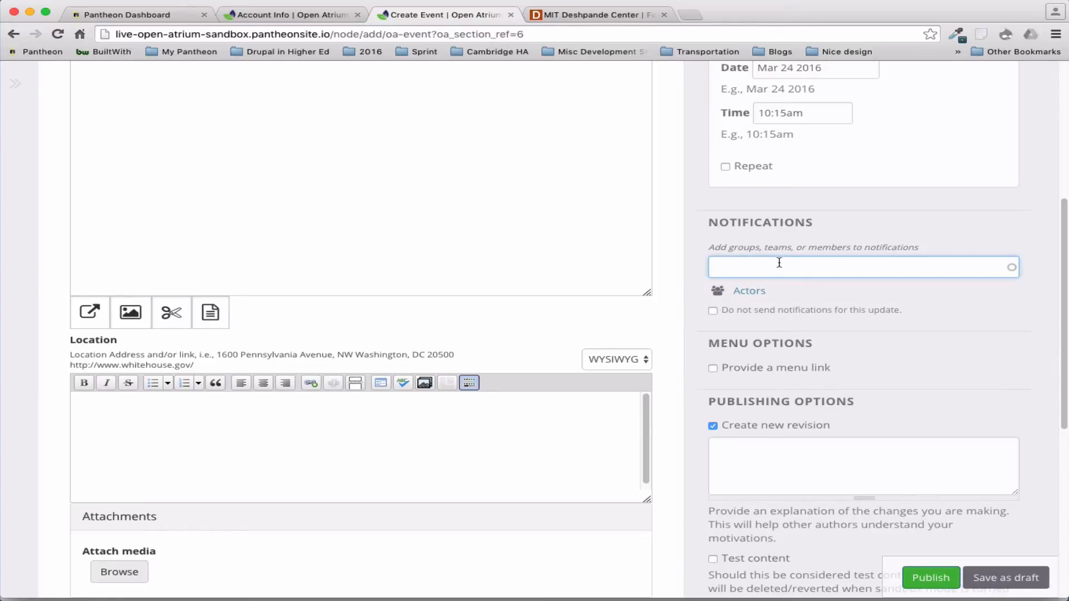
type("s")
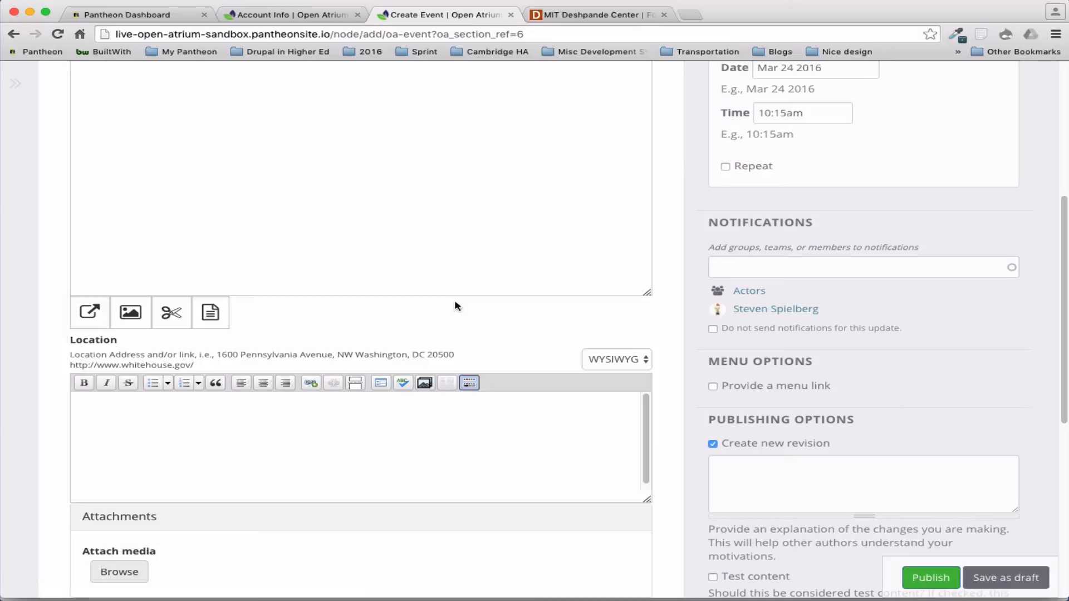
scroll("down", 3)
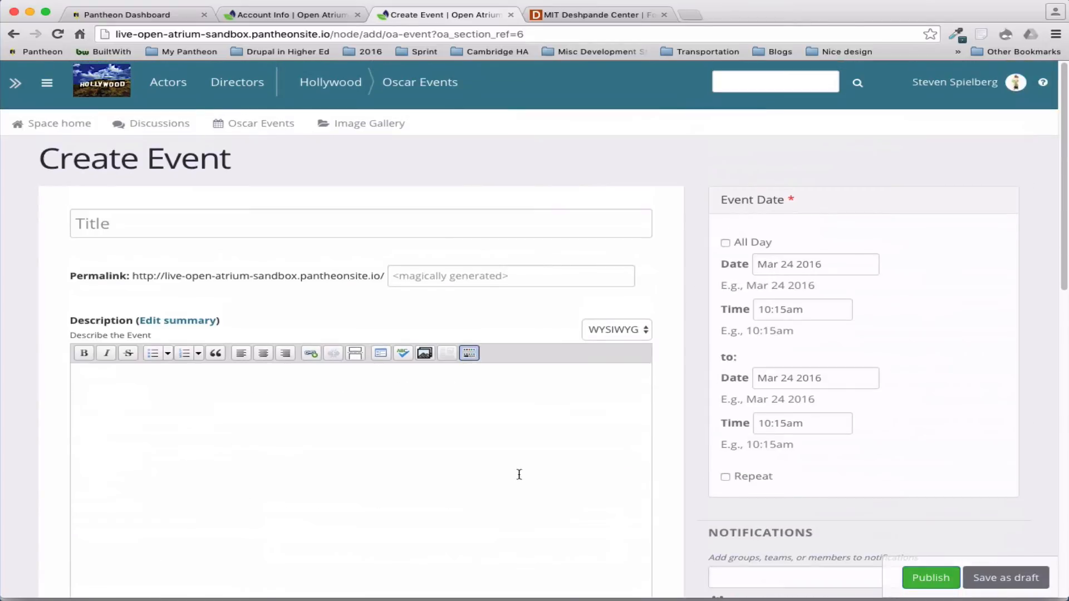
scroll("down", 3)
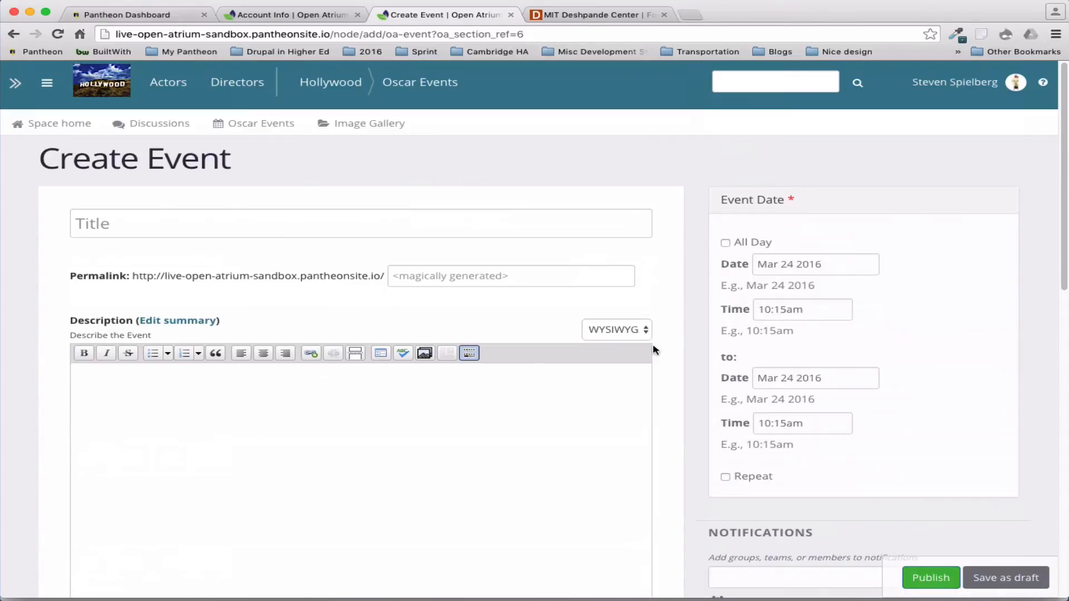
mouse_move(483, 148)
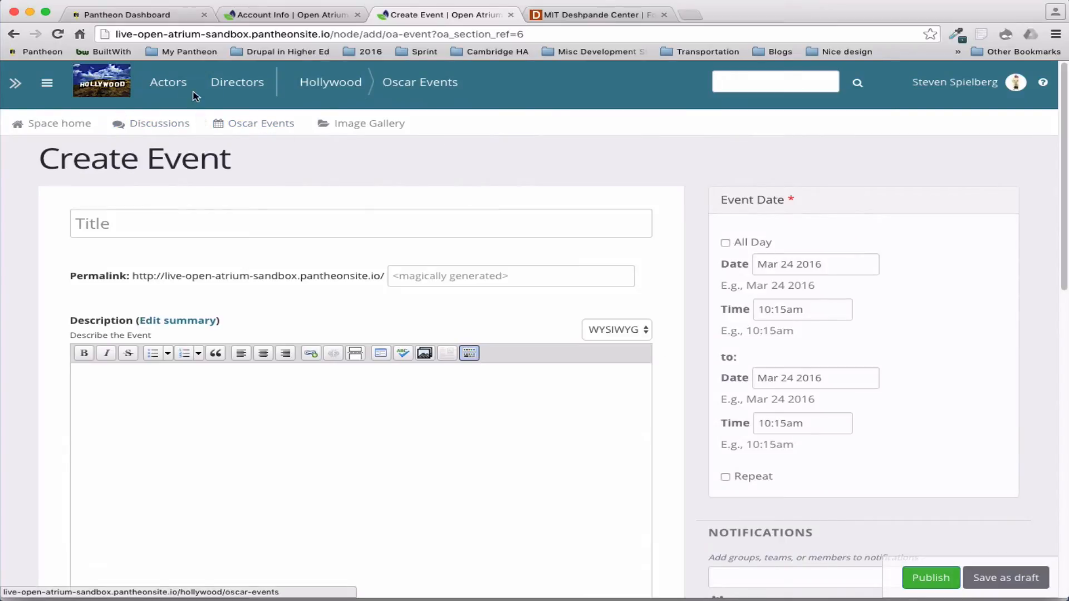
left_click(167, 82)
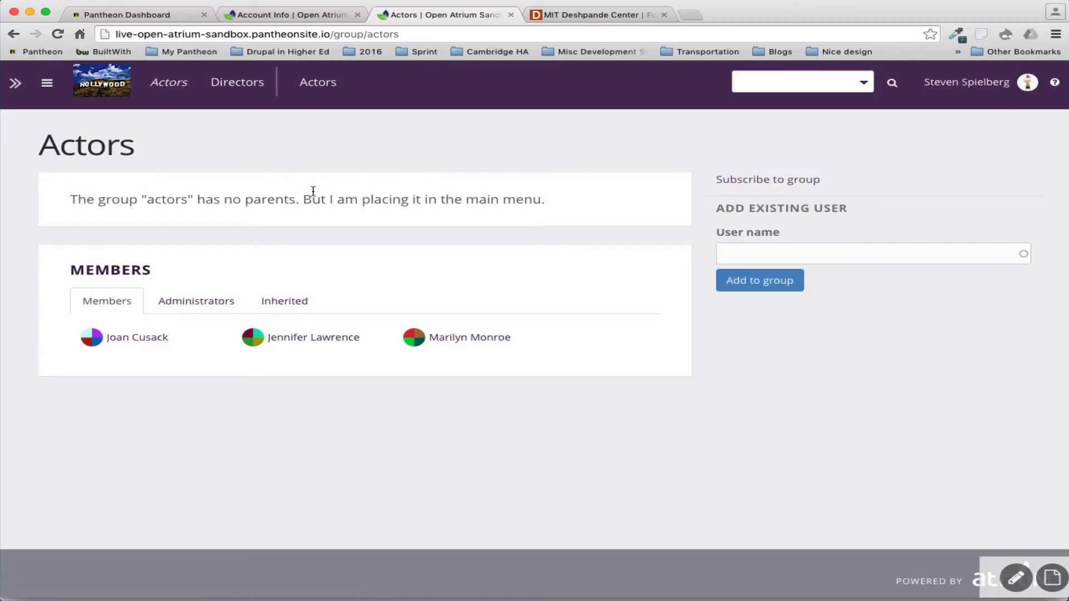
mouse_move(302, 181)
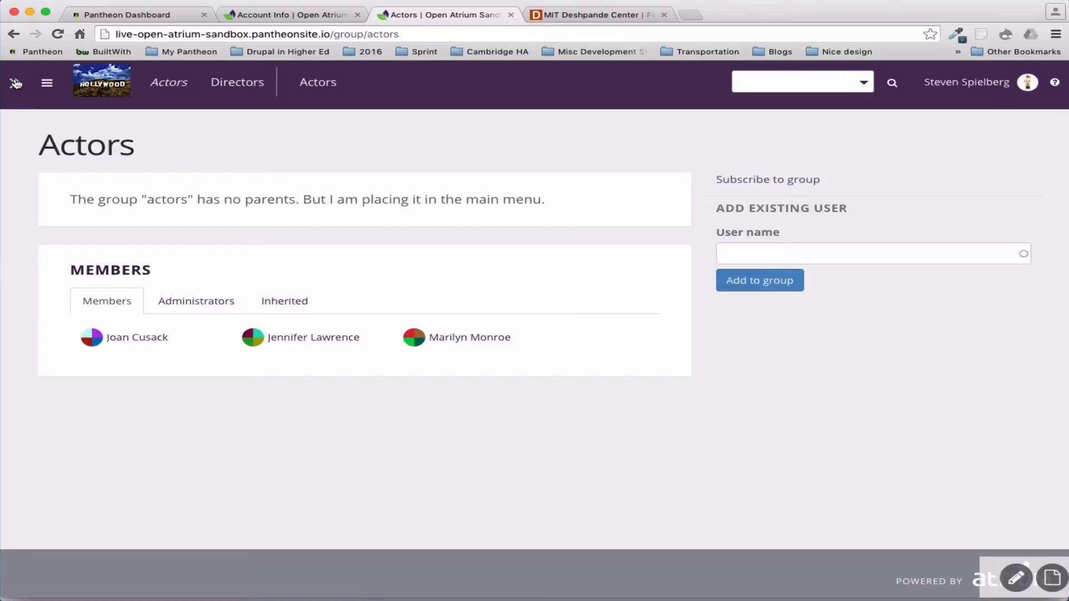
Open the People in group Actors admin list showing three active members.
left_click(15, 82)
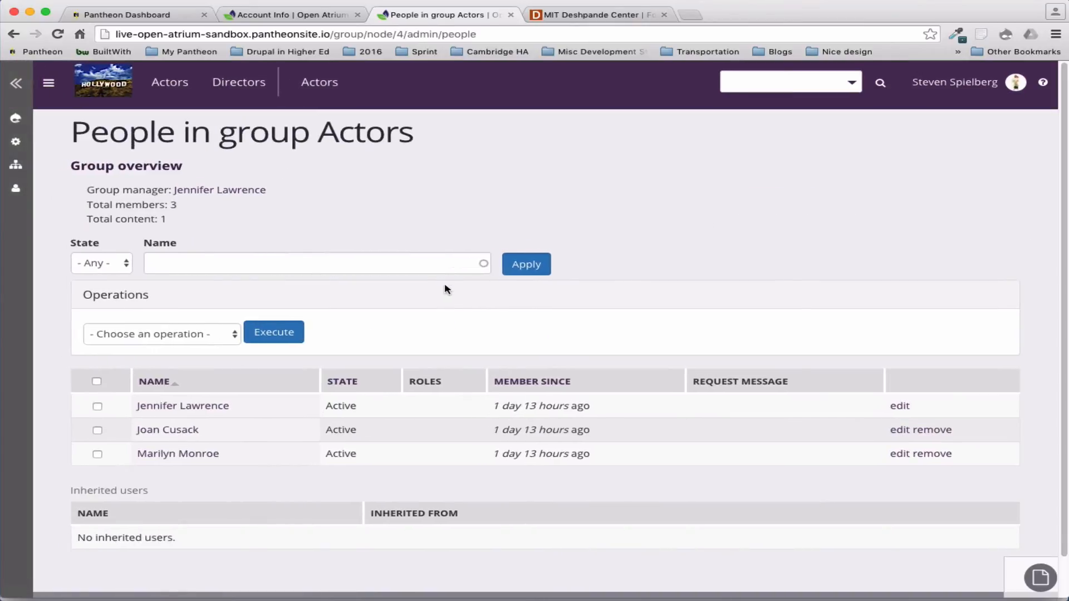
Bulk-assign the administrator member role to all three Actors members via Modify OG user roles.
scroll("down", 3)
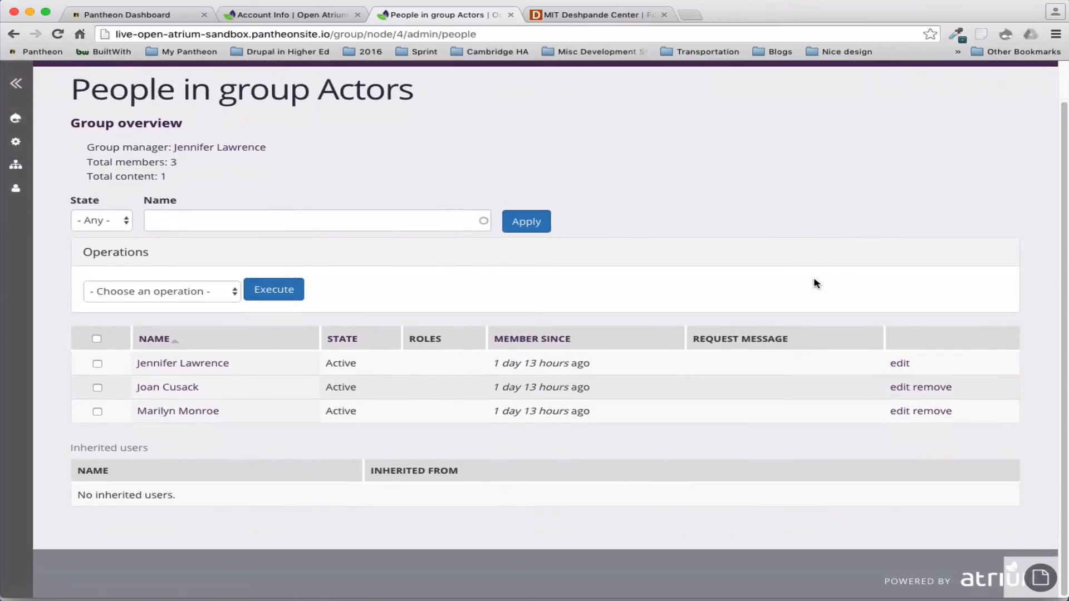
mouse_move(802, 273)
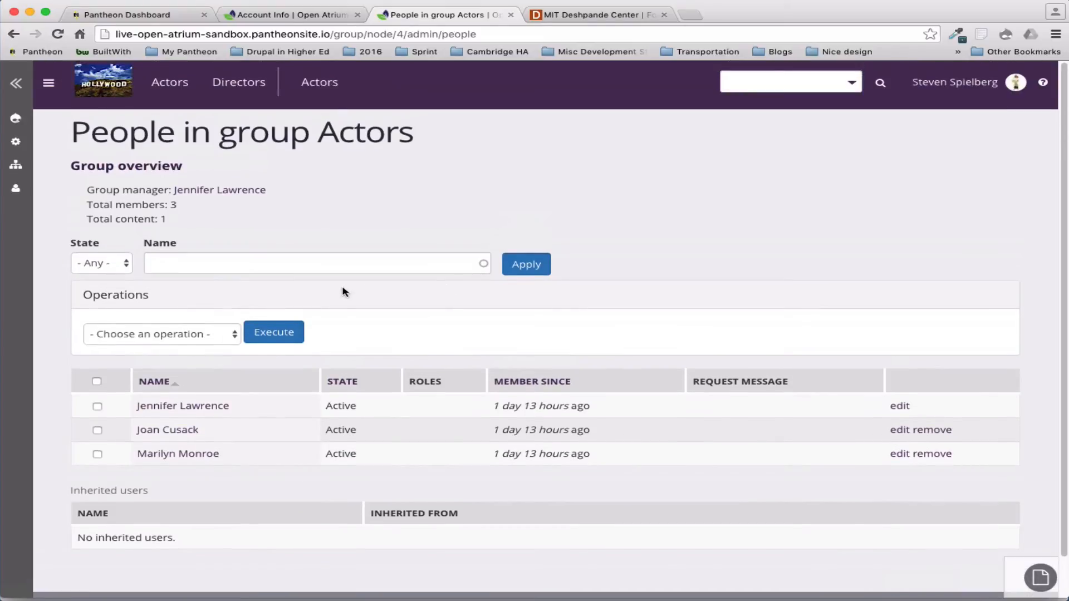
left_click(97, 381)
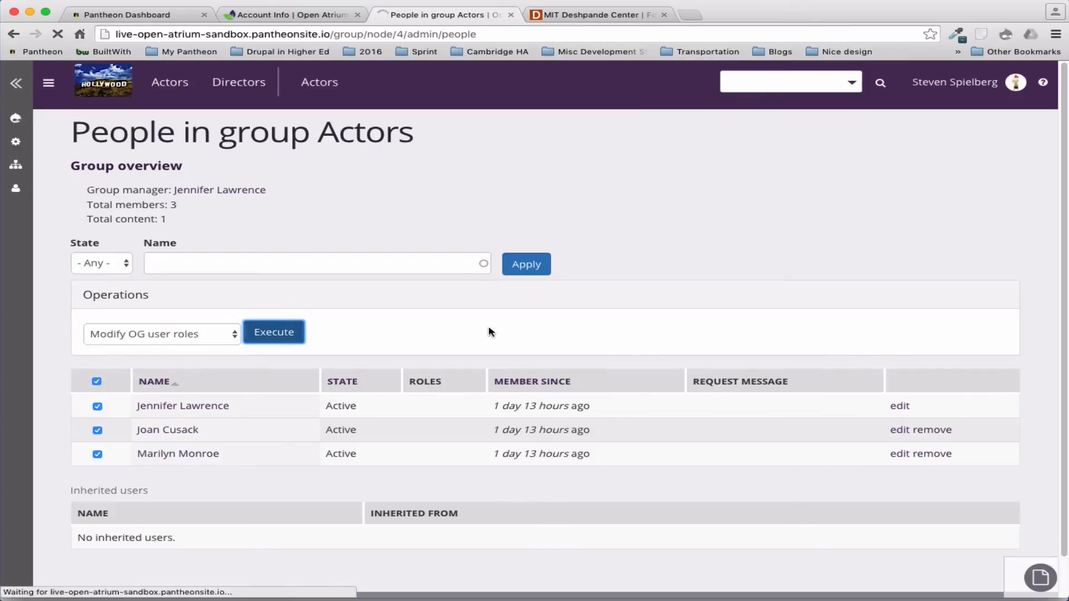
left_click(273, 332)
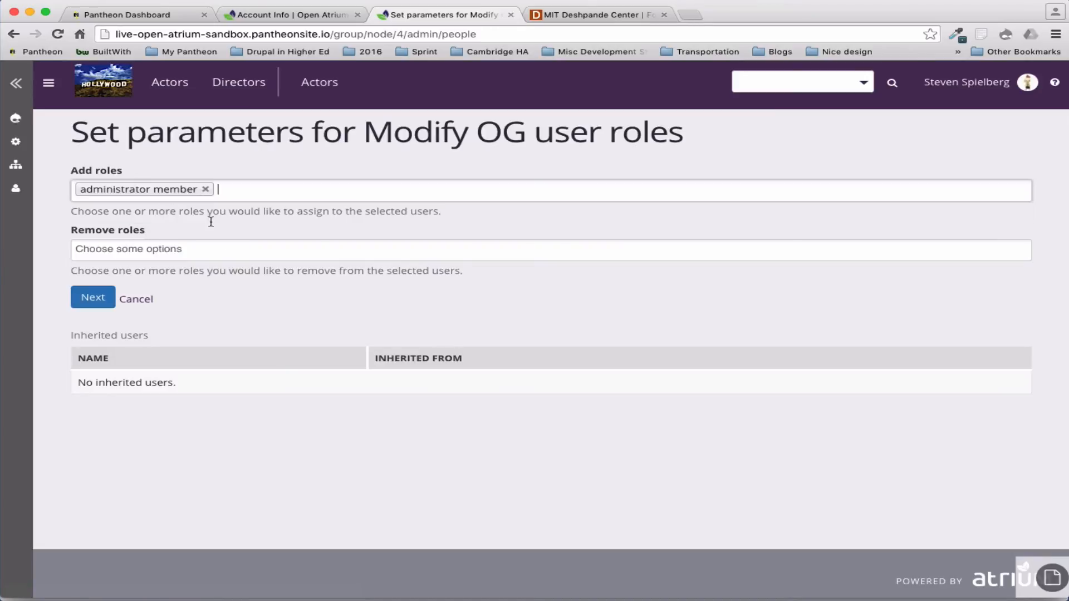
left_click(92, 297)
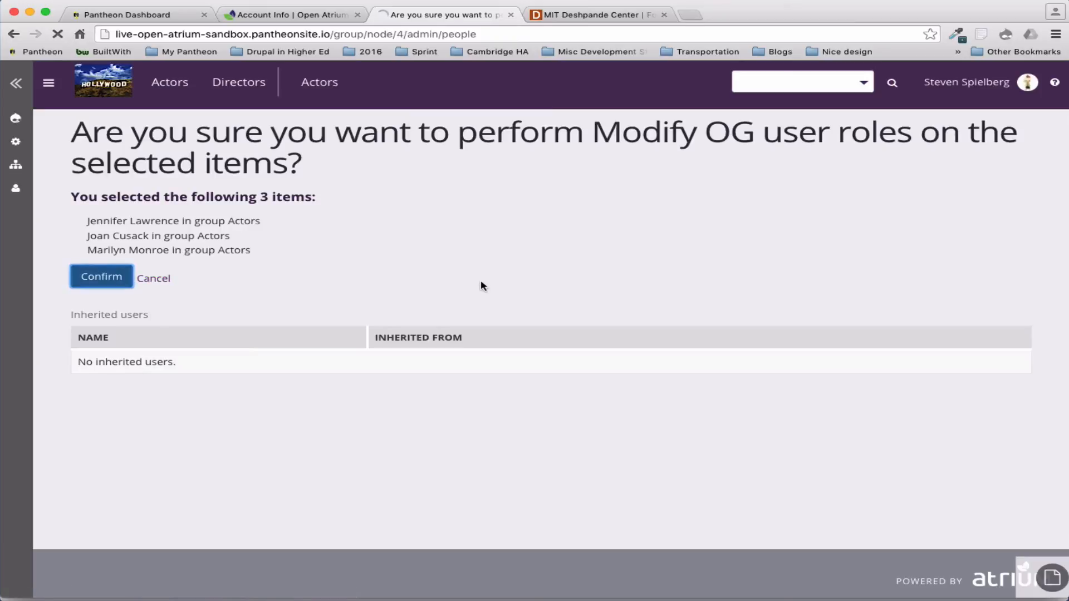
left_click(101, 276)
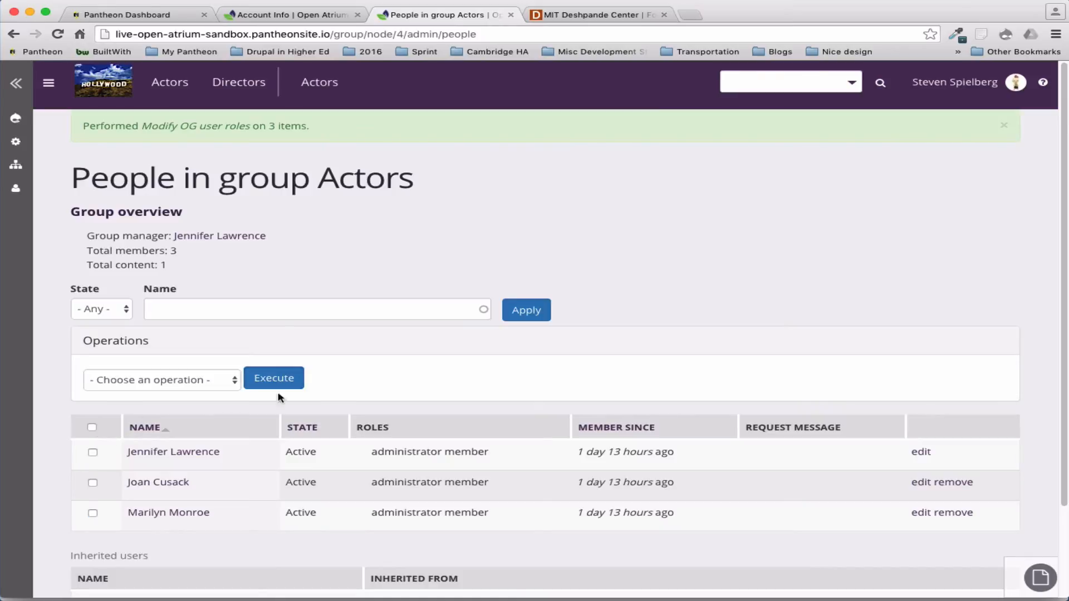
scroll("down", 3)
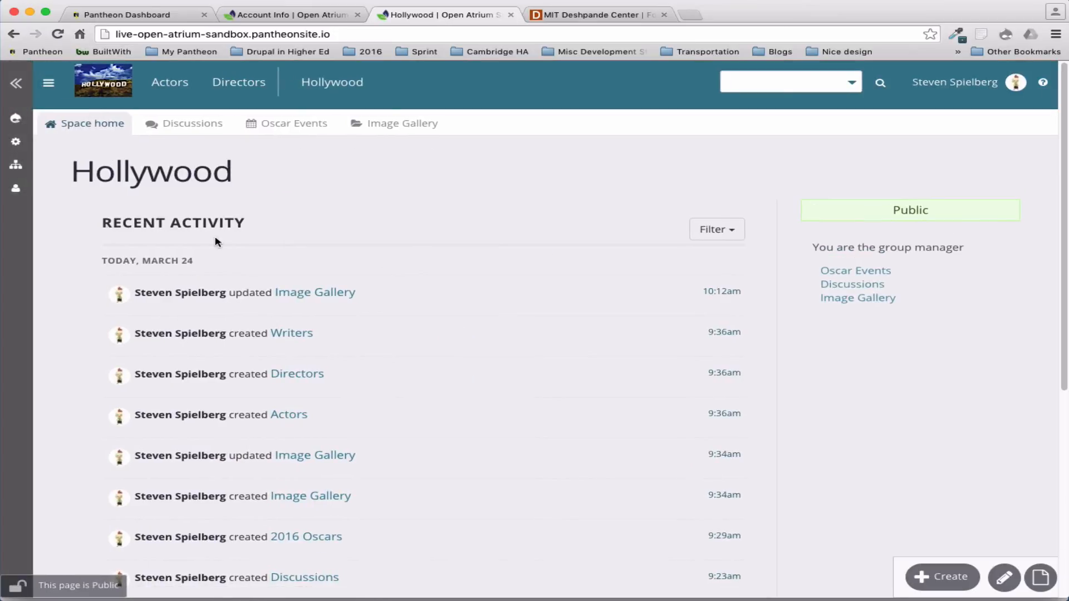
Open Hollywood's bulk member management and scroll to the Inherited users section.
left_click(15, 189)
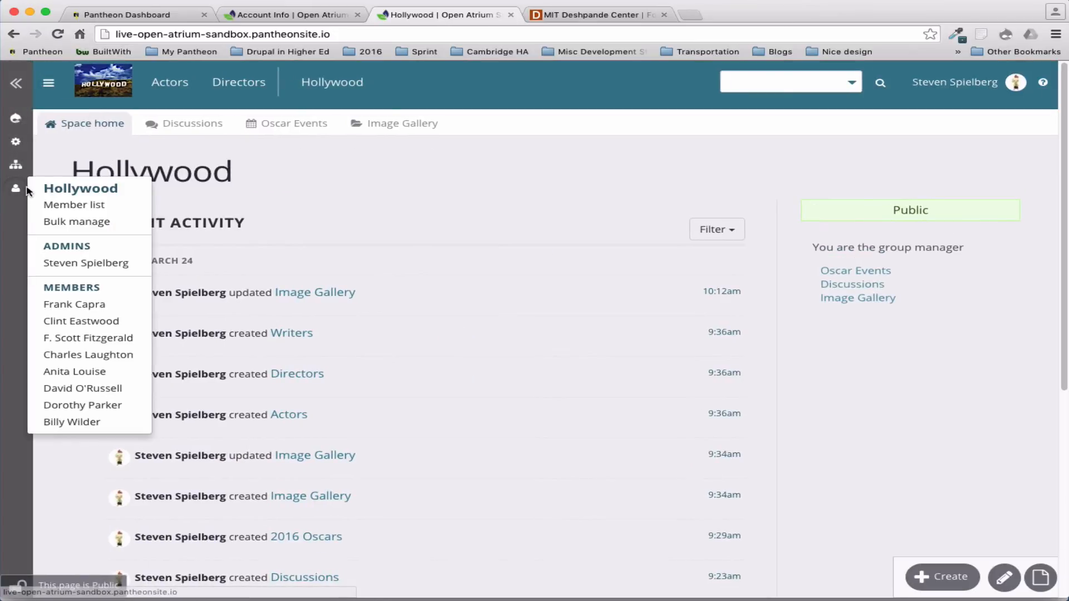
left_click(73, 204)
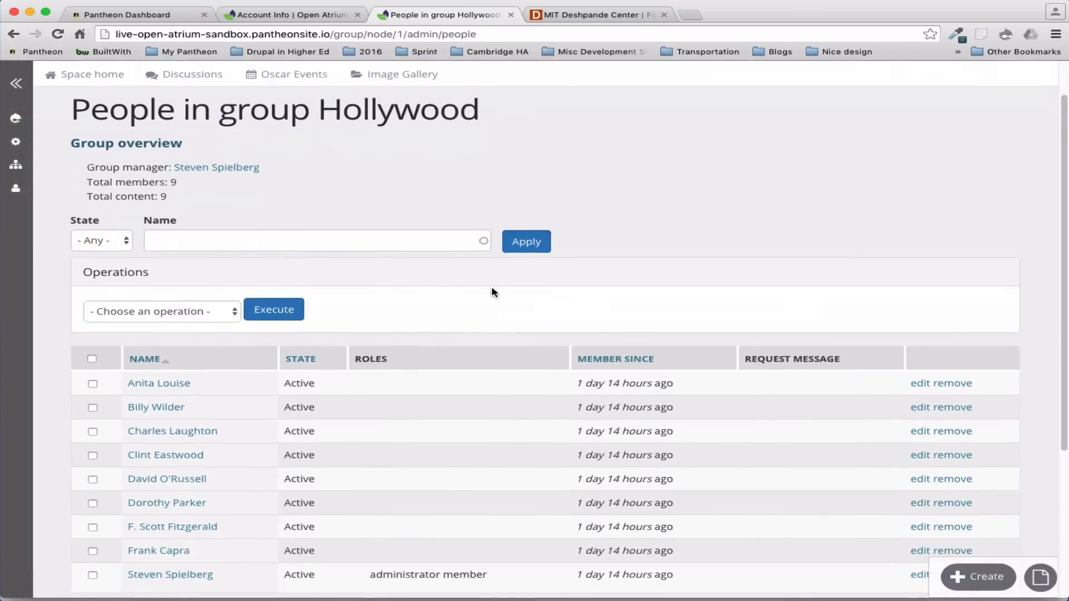
scroll("down", 3)
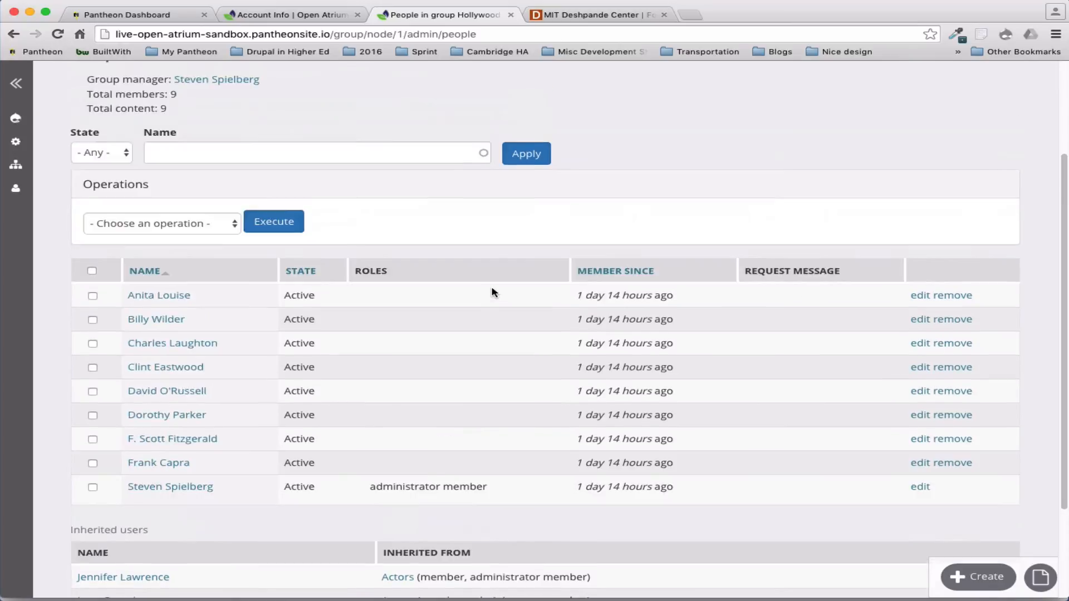
scroll("down", 3)
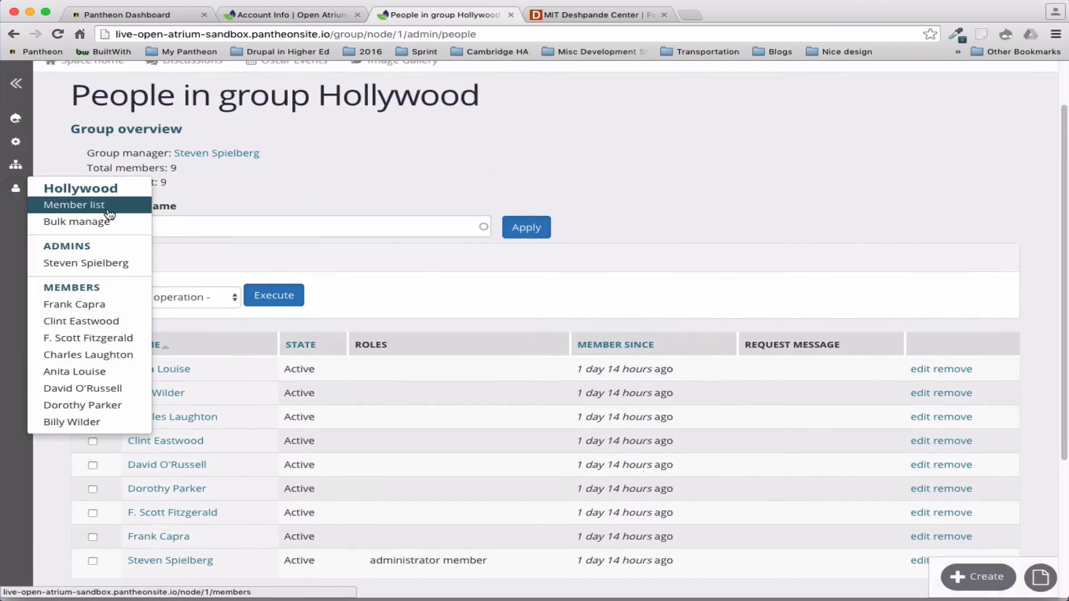
Show the Inherited tab of Hollywood's member list, listing Actors.
left_click(74, 205)
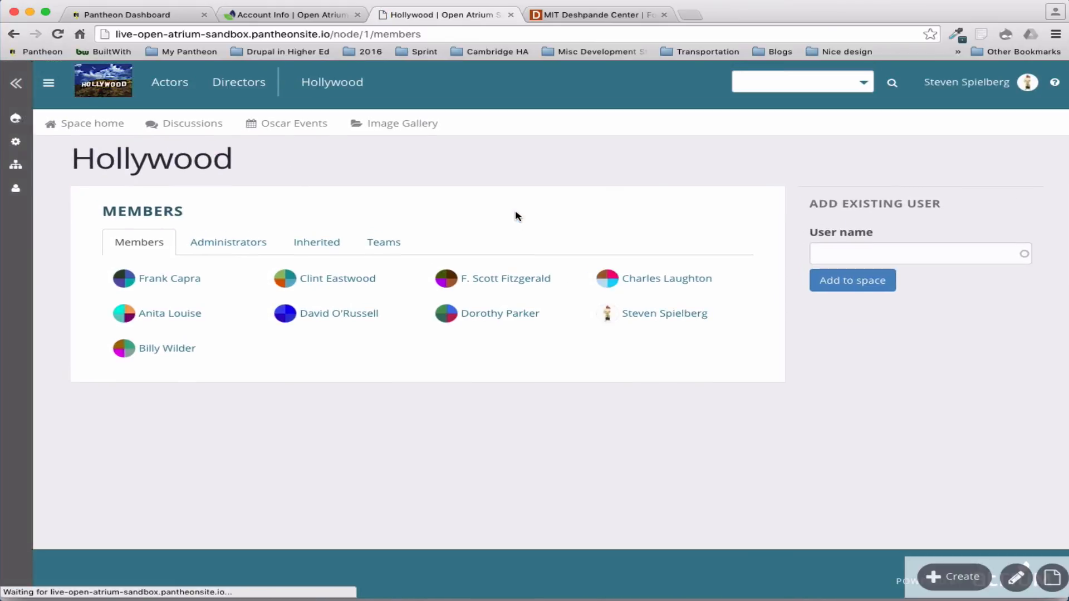
left_click(317, 242)
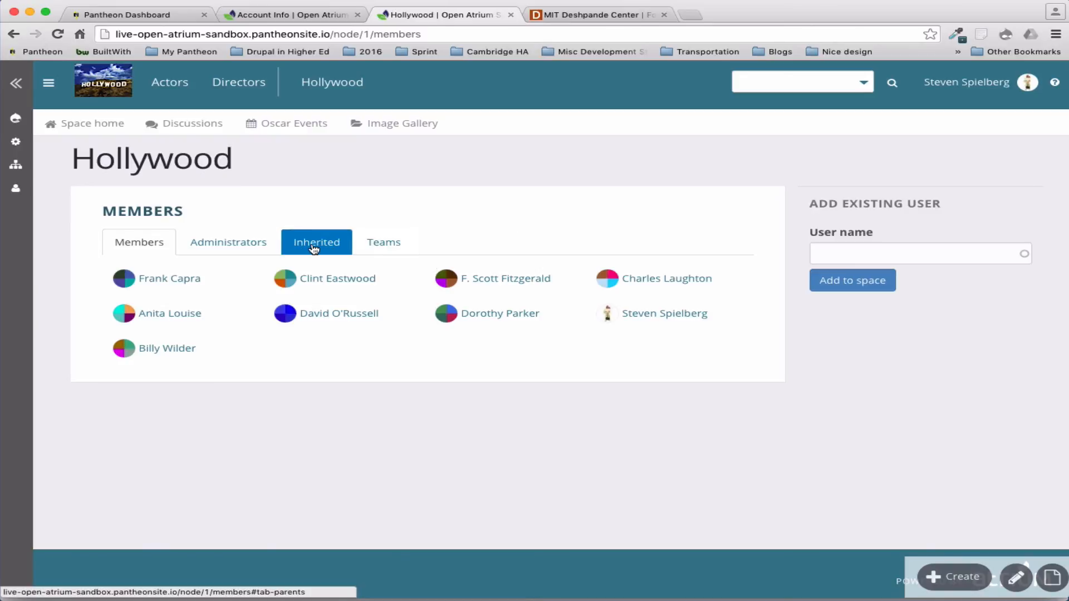
left_click(316, 242)
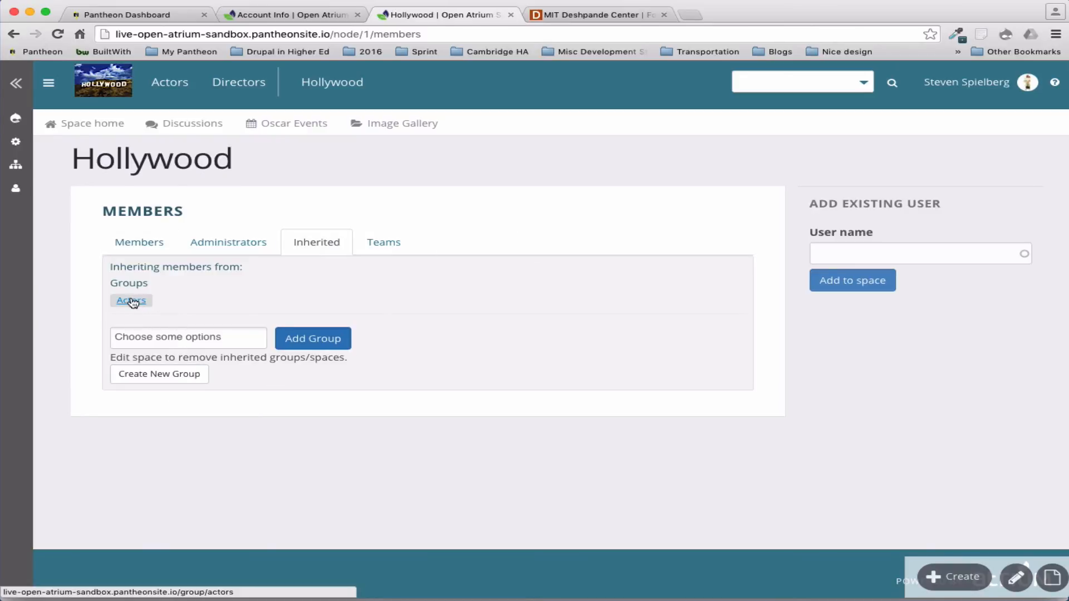